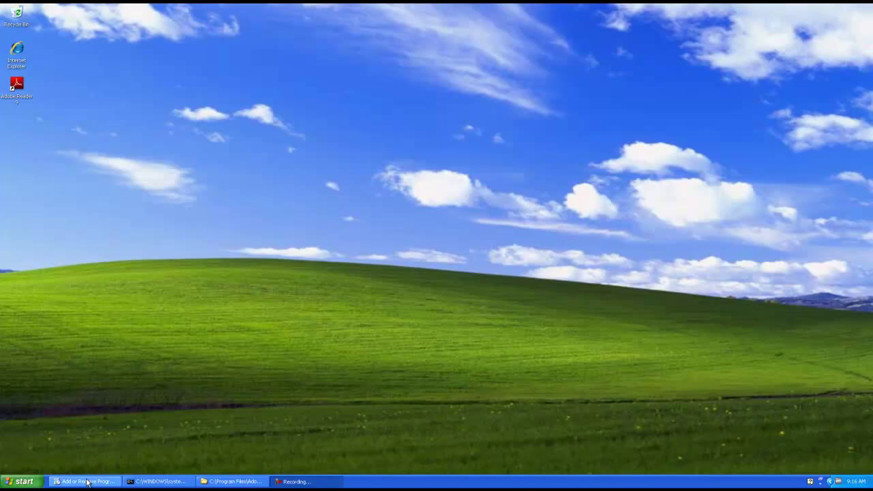
# Step: Check Adobe Reader 9.5.1 is listed among installed programs, then close the list
pyautogui.click(90, 480)
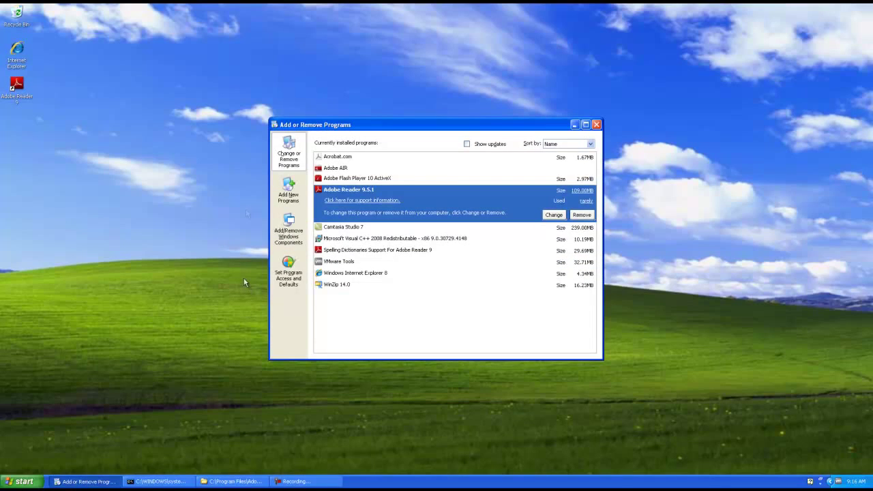
pyautogui.moveTo(360, 149)
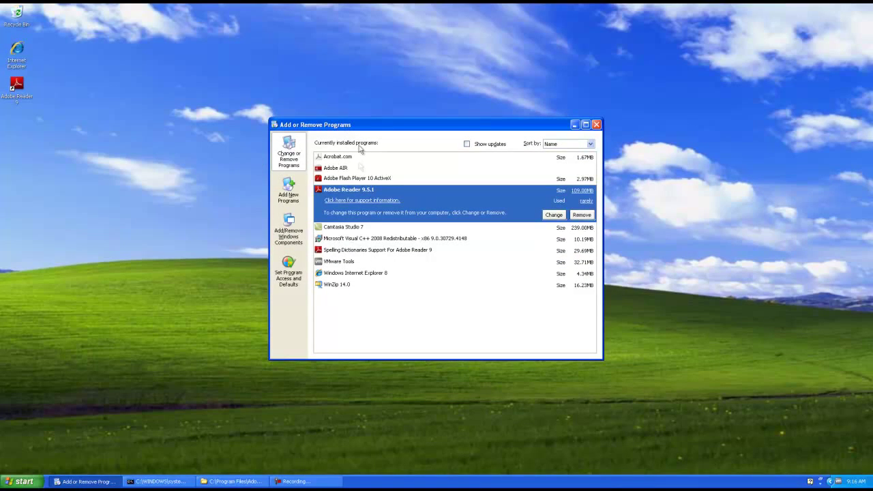
pyautogui.moveTo(598, 123)
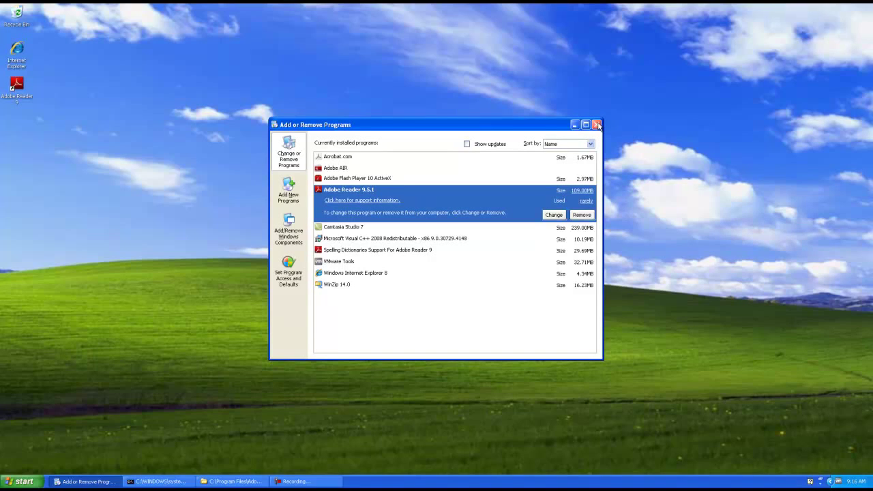
pyautogui.click(598, 124)
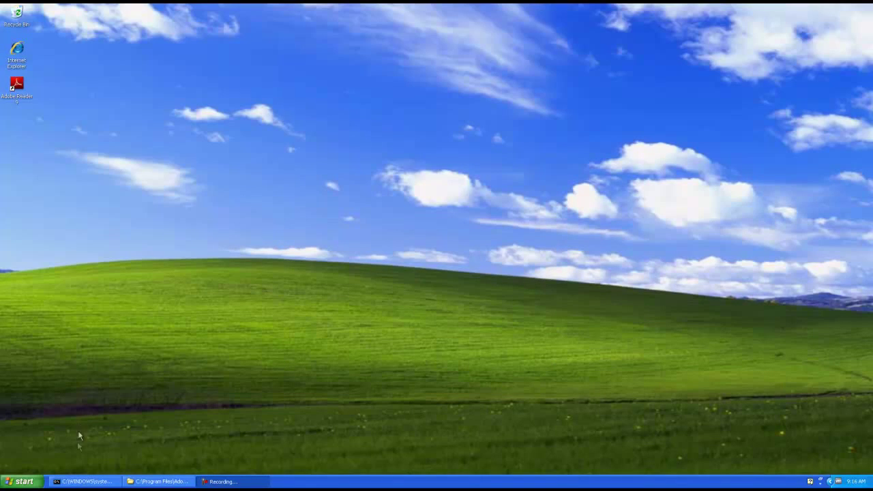
# Step: Enter msiexec.exe /x at the command prompt without running it
pyautogui.click(82, 479)
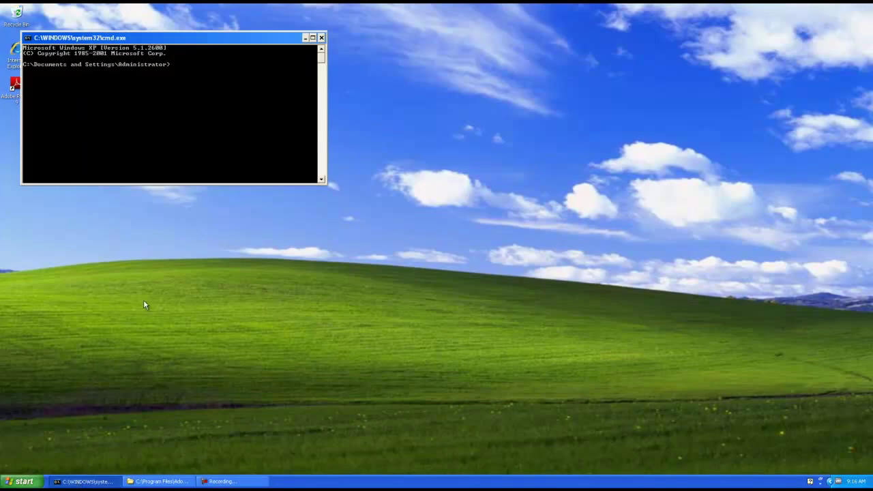
pyautogui.write('msi')
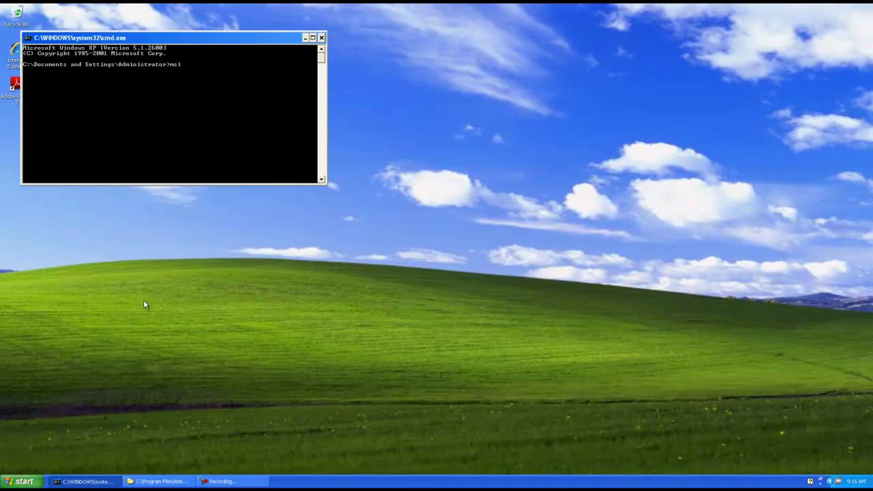
pyautogui.write('exec')
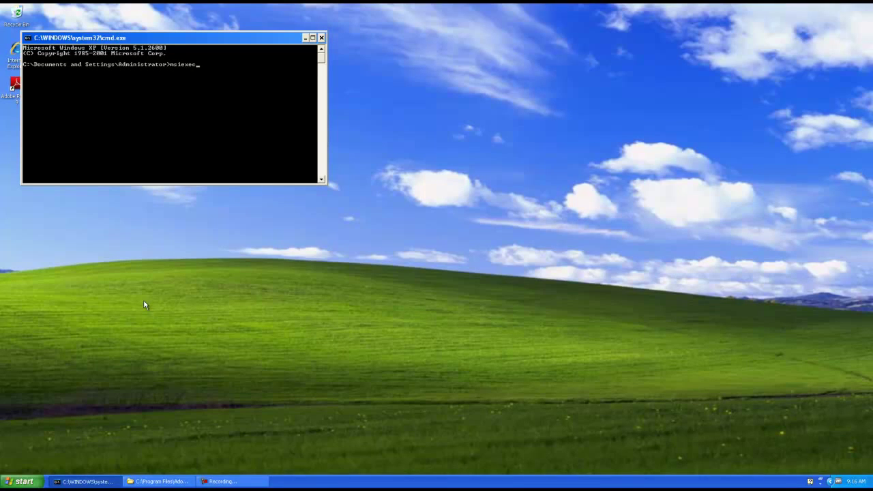
pyautogui.write('.exe')
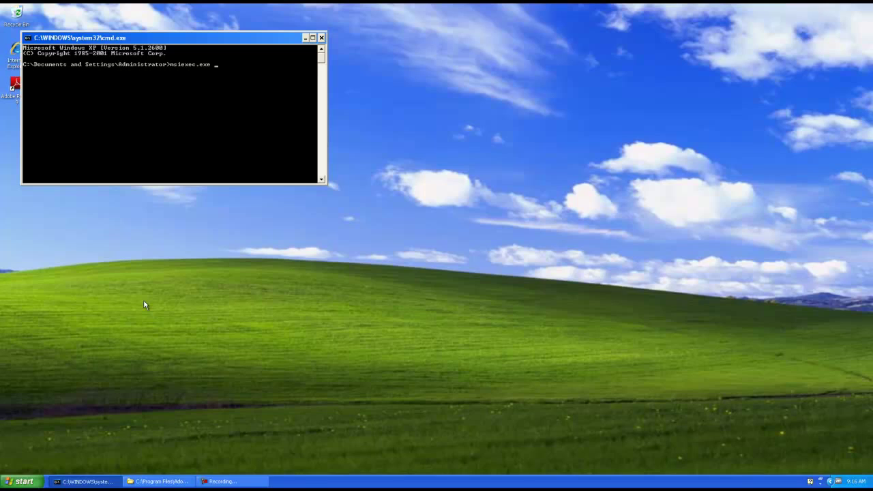
pyautogui.write('/x')
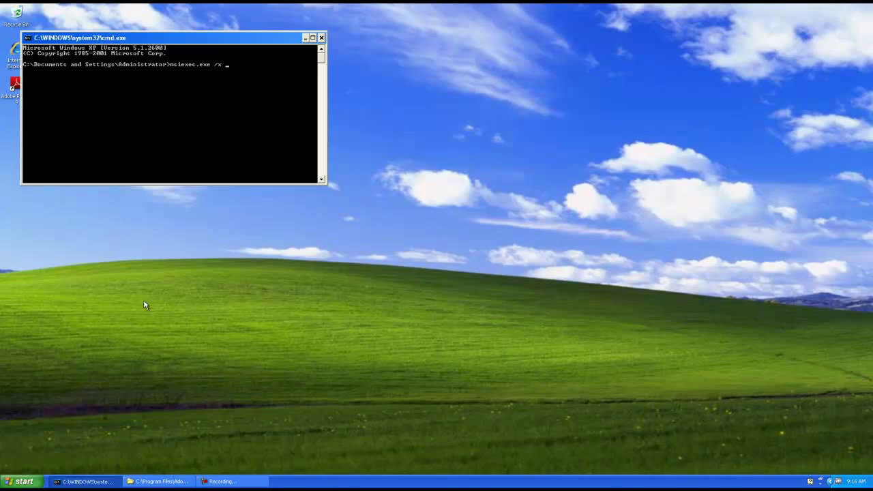
pyautogui.moveTo(155, 467)
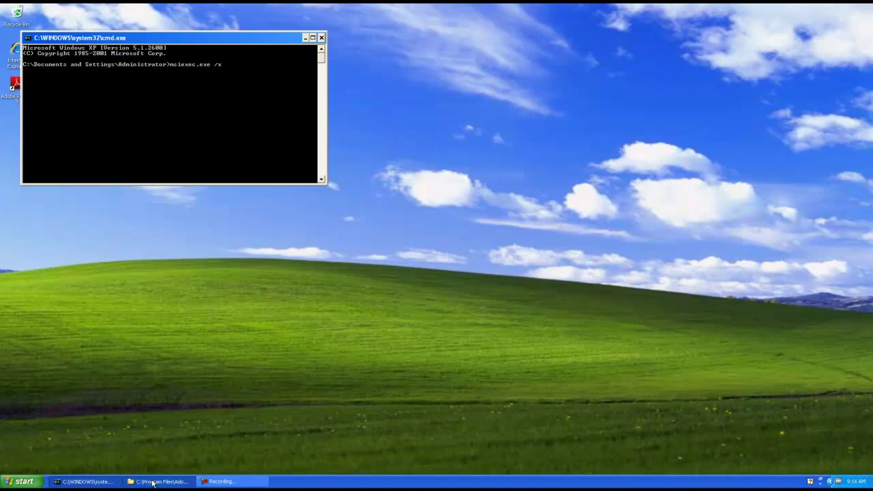
# Step: Copy the first product-code folder name from Reader 9.0's Setup Files folder
pyautogui.click(159, 481)
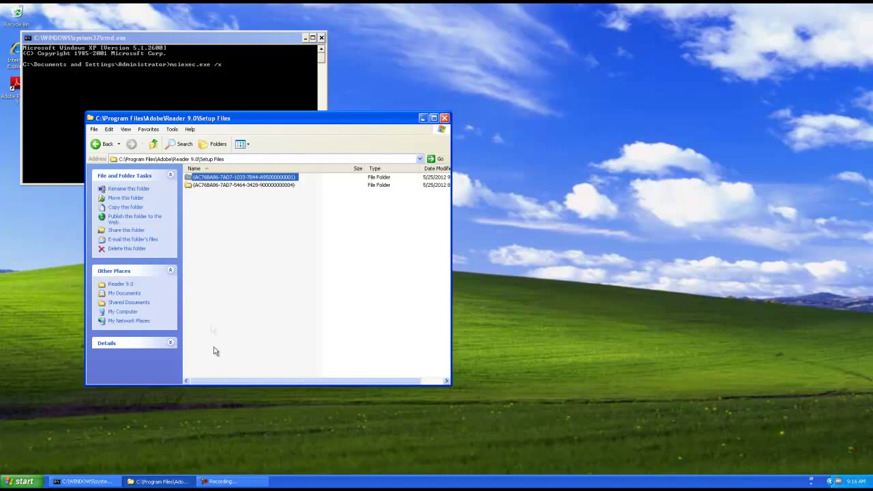
pyautogui.moveTo(162, 161)
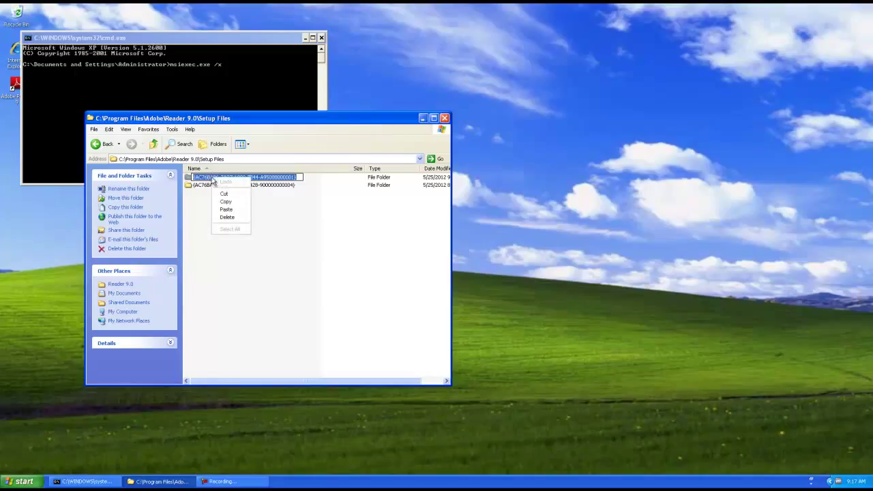
pyautogui.click(267, 201)
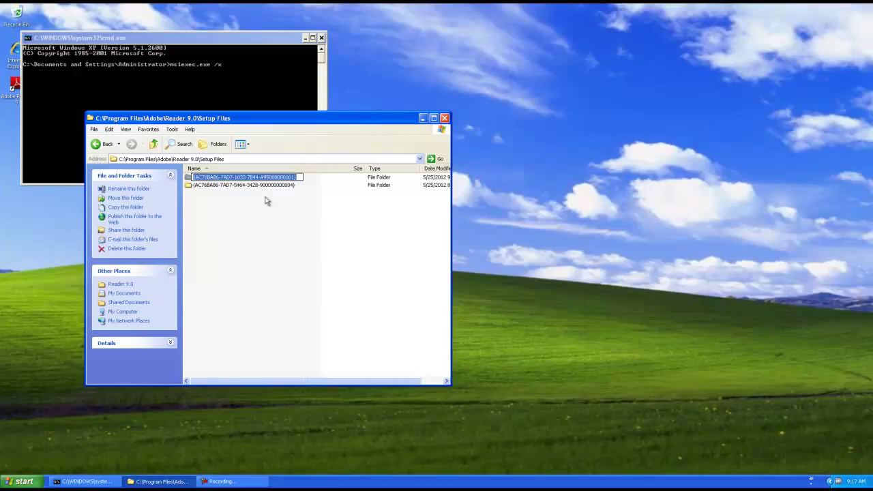
pyautogui.moveTo(239, 192)
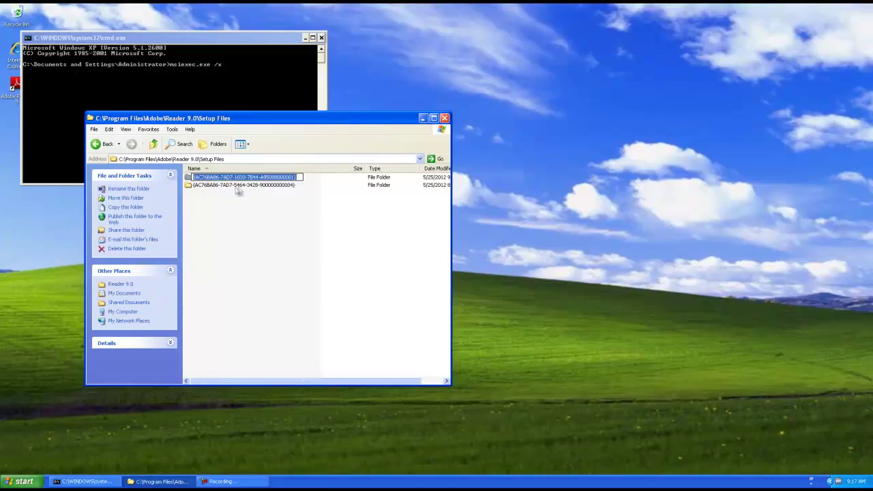
pyautogui.moveTo(251, 191)
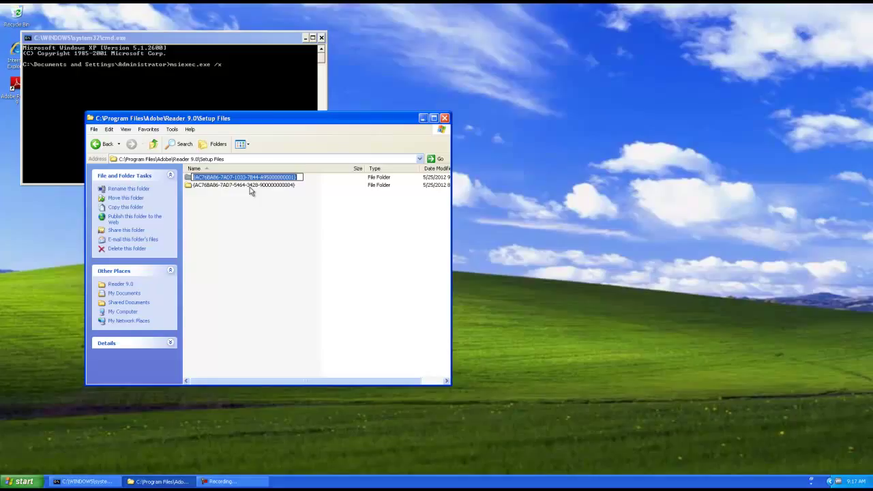
pyautogui.moveTo(237, 104)
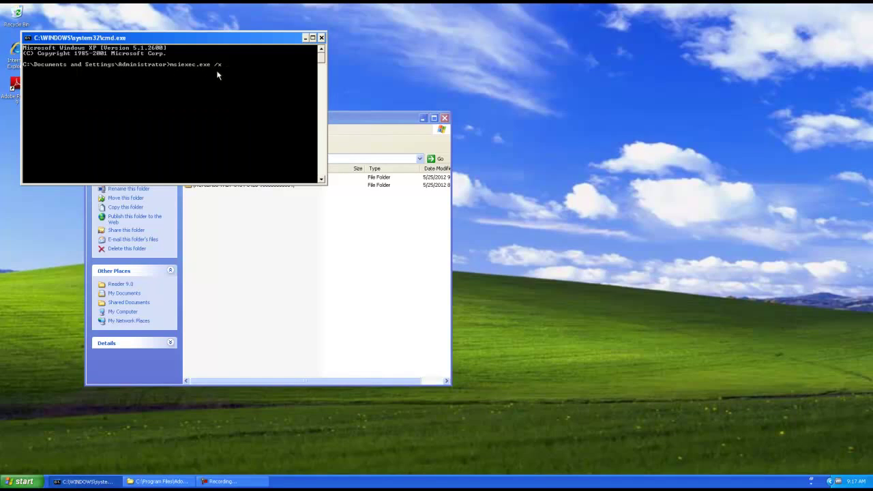
pyautogui.moveTo(232, 74)
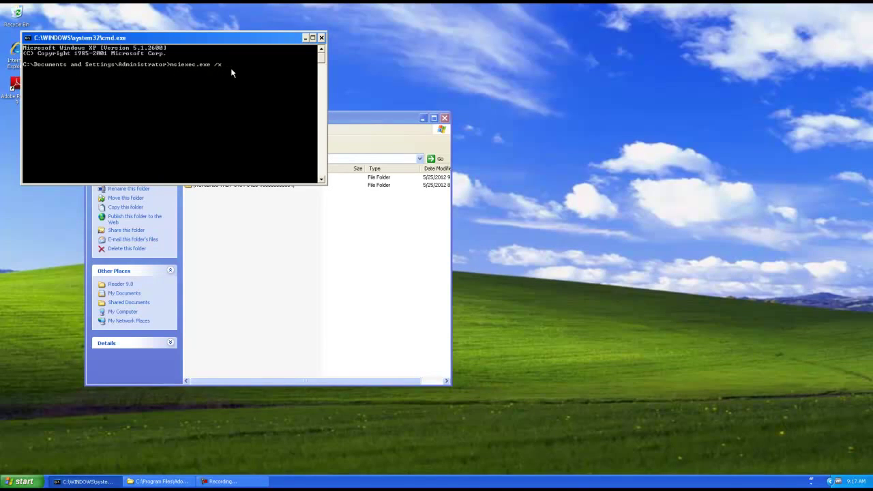
pyautogui.write('{AC76BA86-7AD7-1033-7B44-A95000000001}')
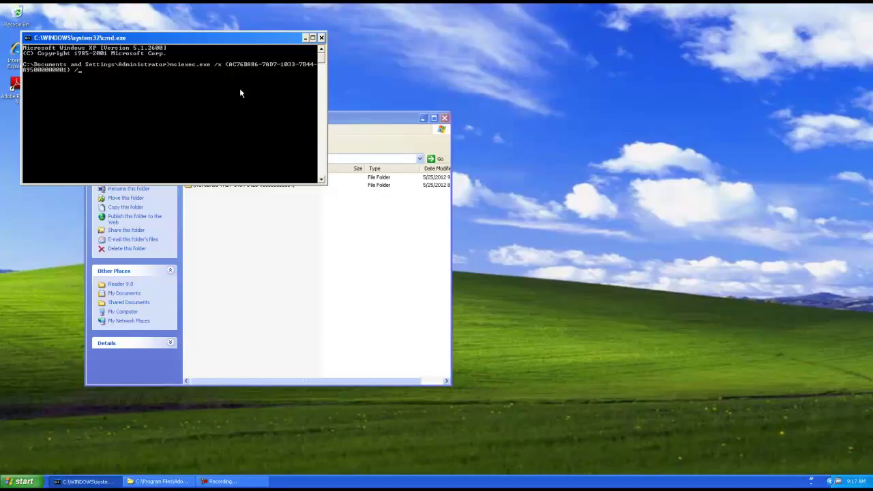
pyautogui.write('/q')
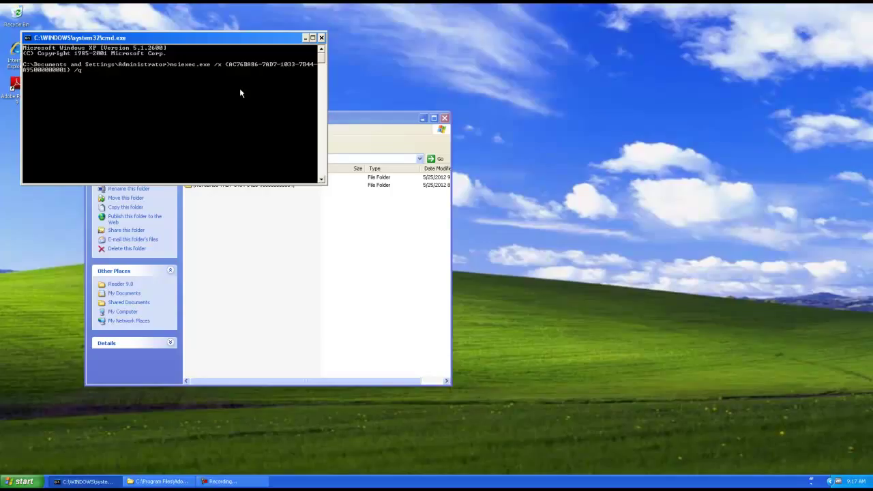
pyautogui.moveTo(221, 101)
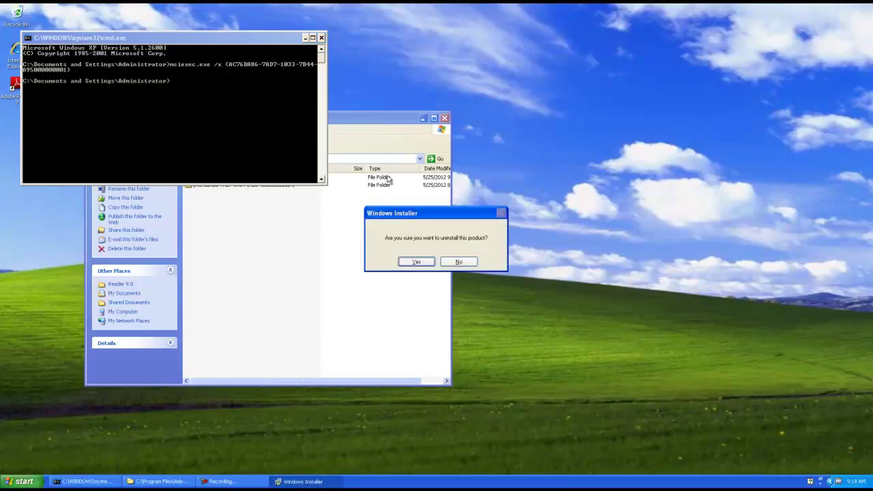
pyautogui.moveTo(434, 250)
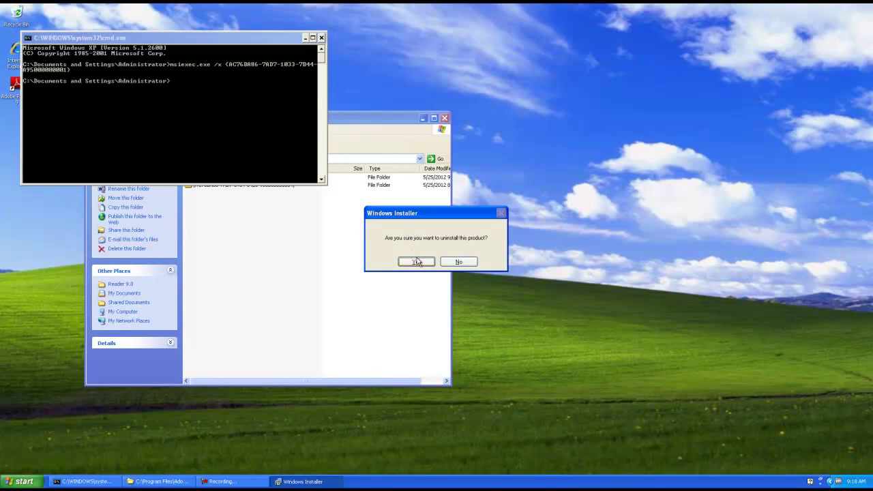
# Step: Confirm Yes to uninstall Adobe Reader 9.5.1 via Windows Installer
pyautogui.click(415, 262)
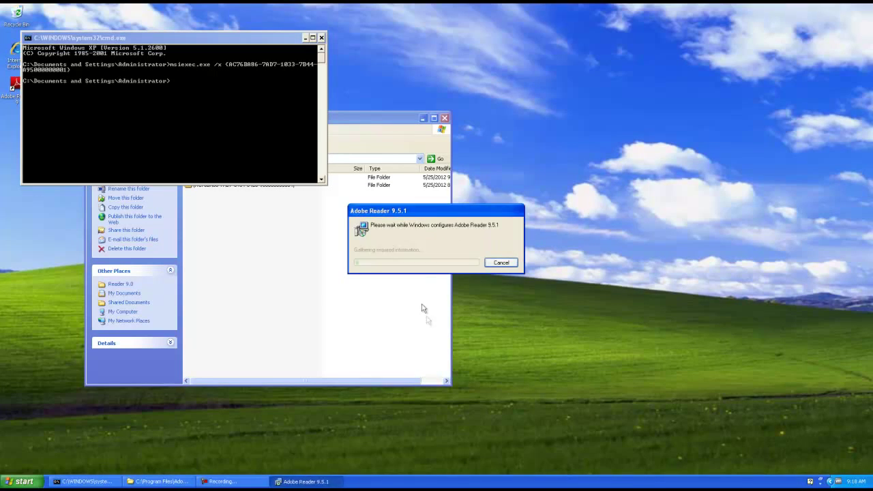
pyautogui.moveTo(497, 361)
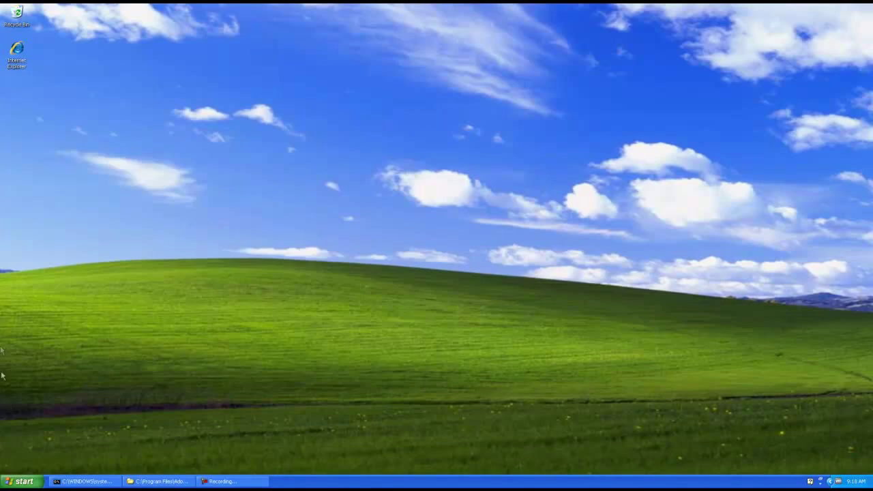
pyautogui.click(26, 478)
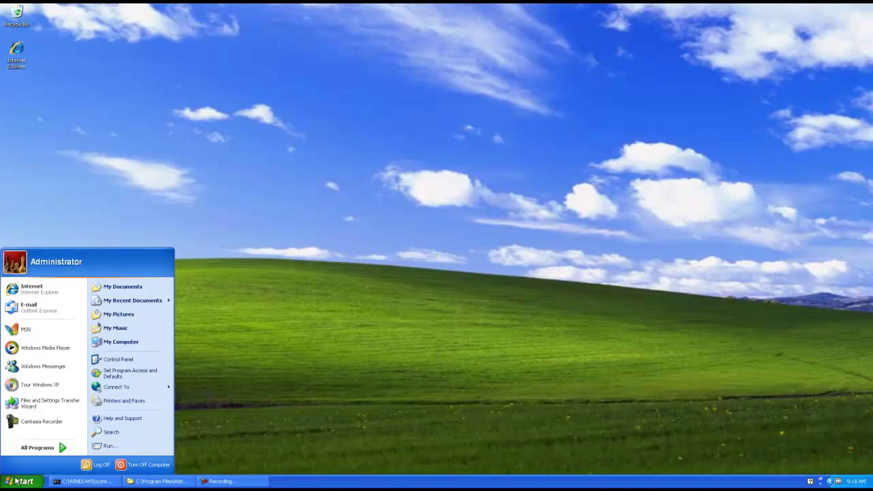
pyautogui.click(38, 447)
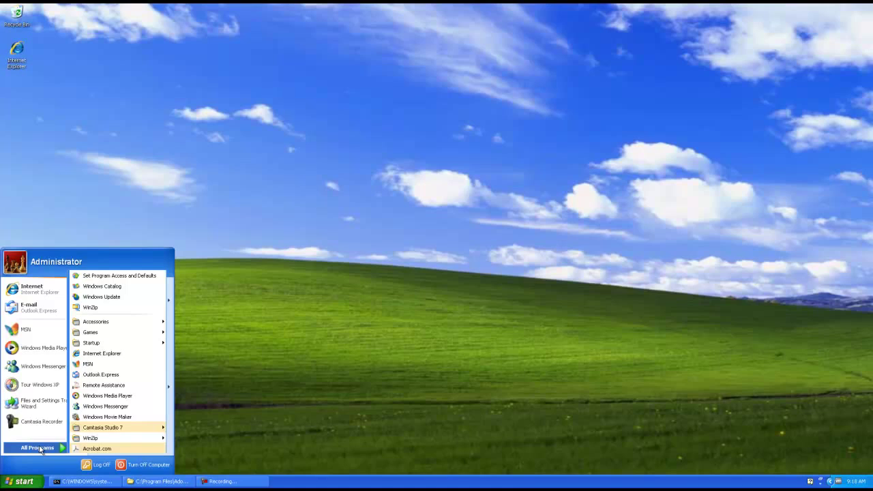
pyautogui.click(150, 313)
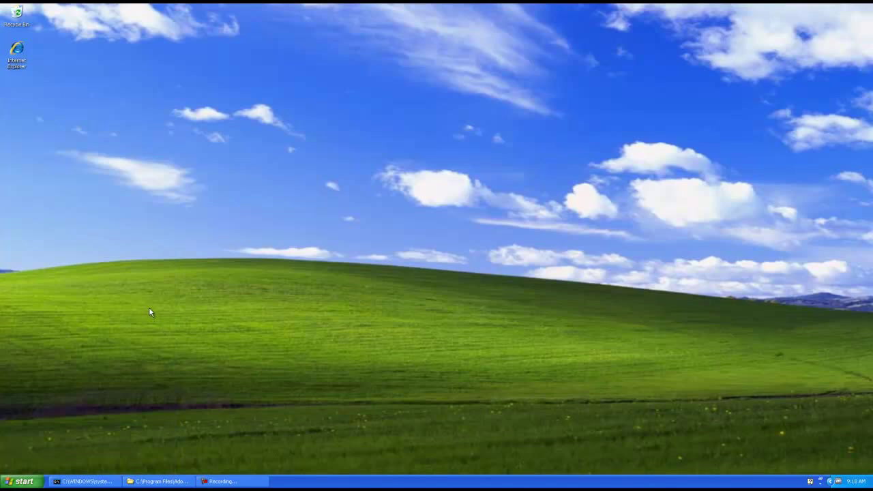
pyautogui.moveTo(194, 449)
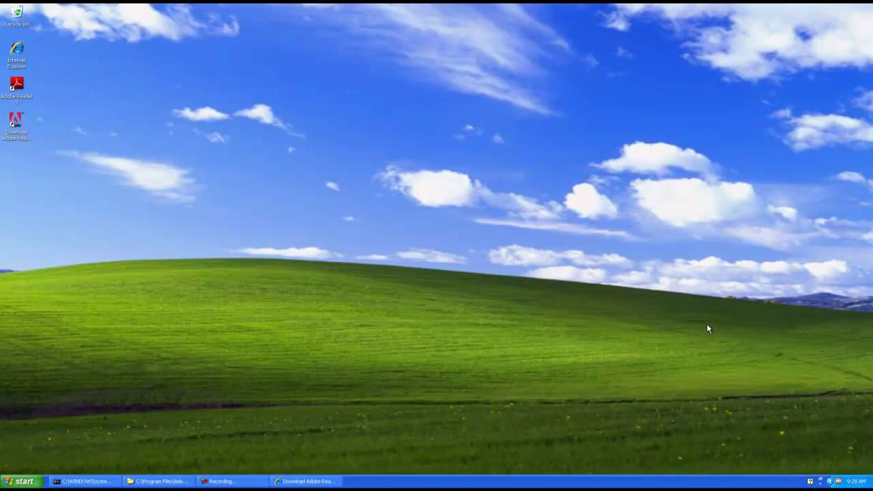
pyautogui.moveTo(588, 292)
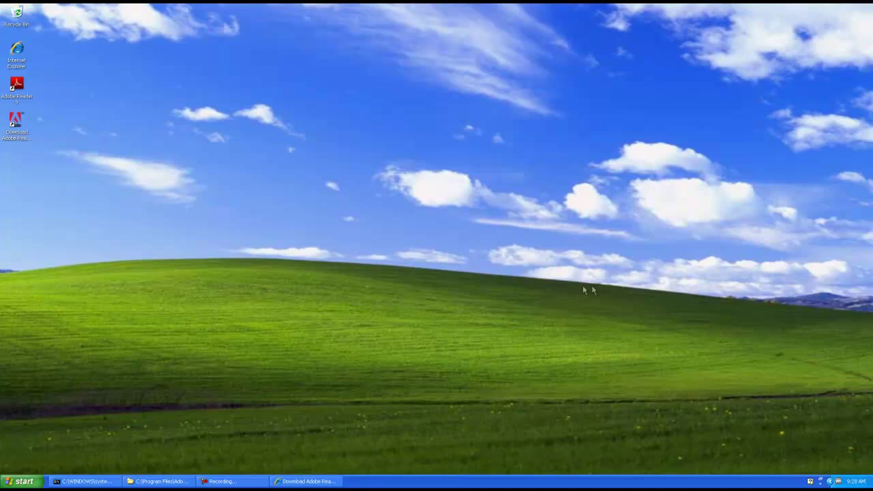
pyautogui.moveTo(179, 257)
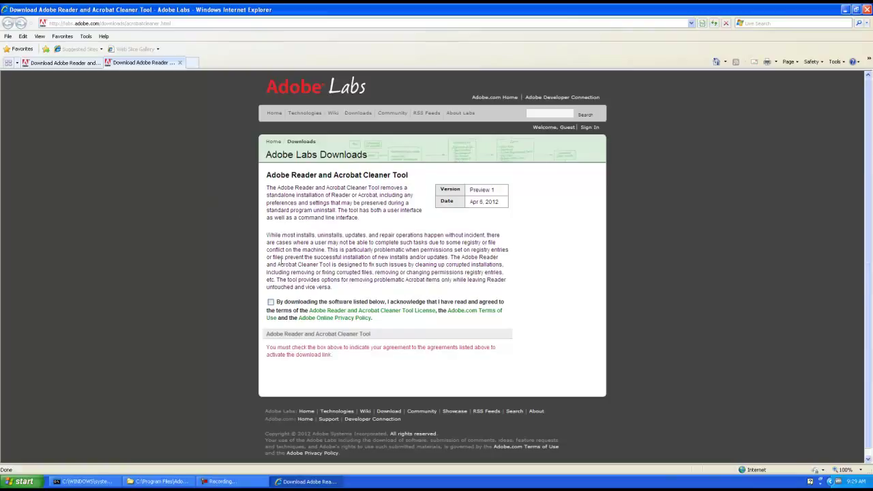
pyautogui.moveTo(289, 204)
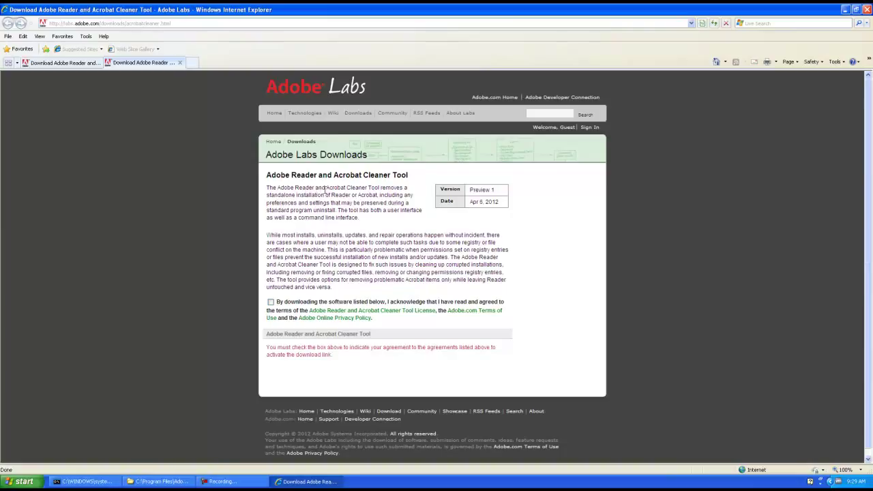
pyautogui.moveTo(412, 194)
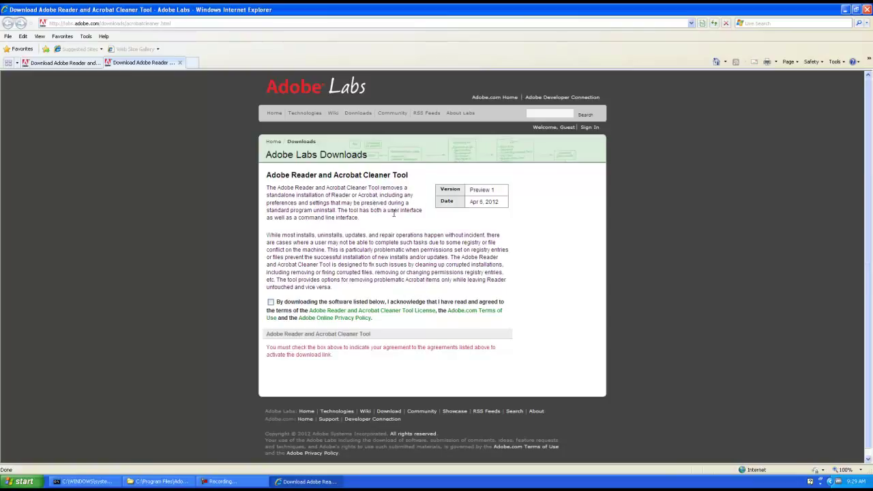
pyautogui.moveTo(325, 229)
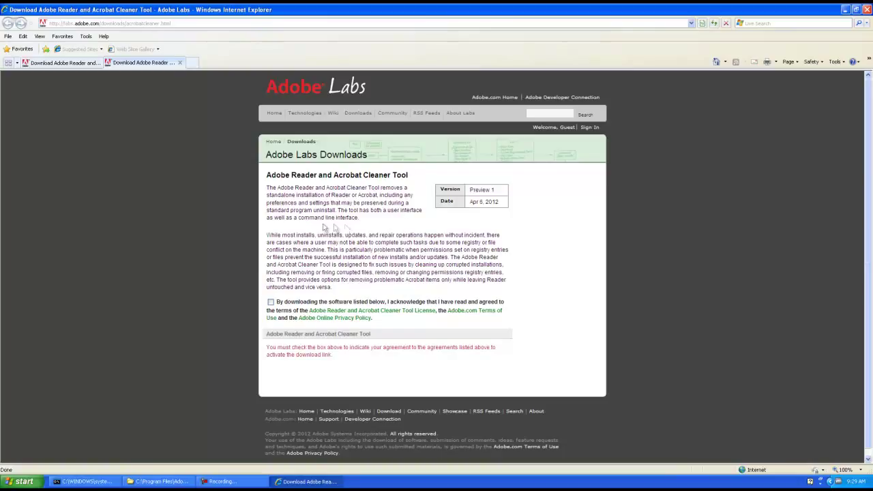
pyautogui.moveTo(361, 224)
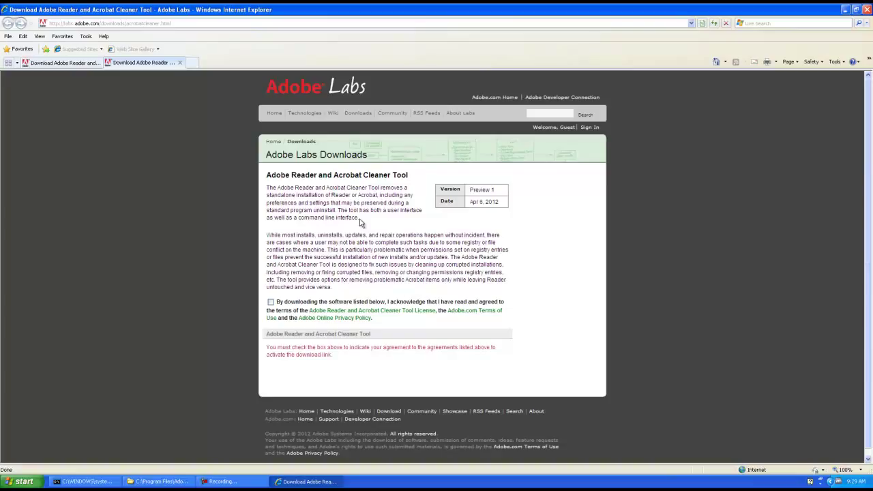
pyautogui.moveTo(292, 230)
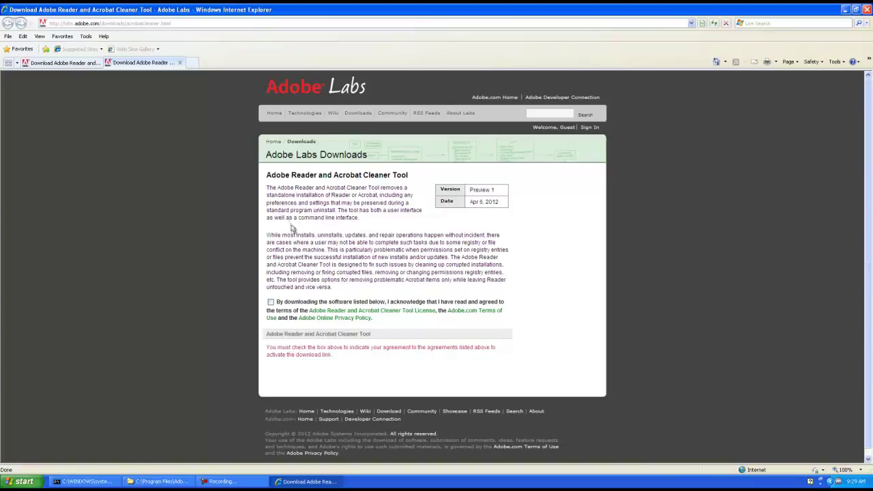
pyautogui.moveTo(295, 232)
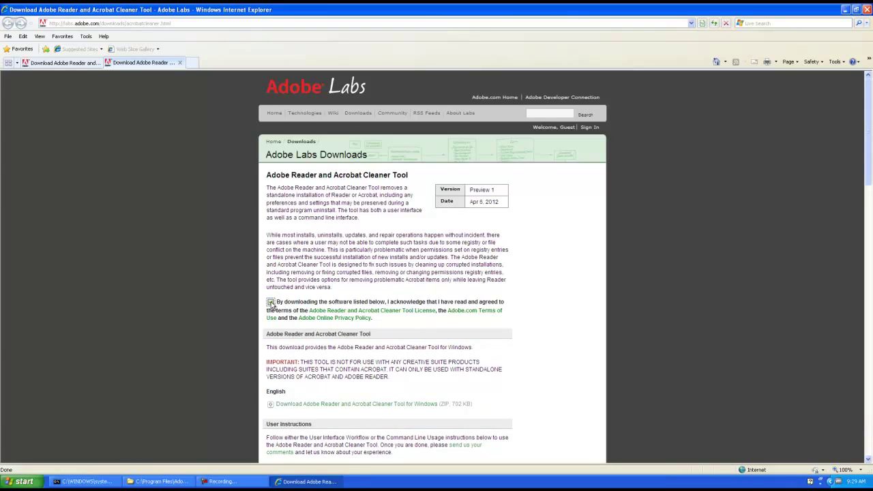
# Step: Accept the Cleaner Tool license agreement to reveal the download link and instructions
pyautogui.click(270, 303)
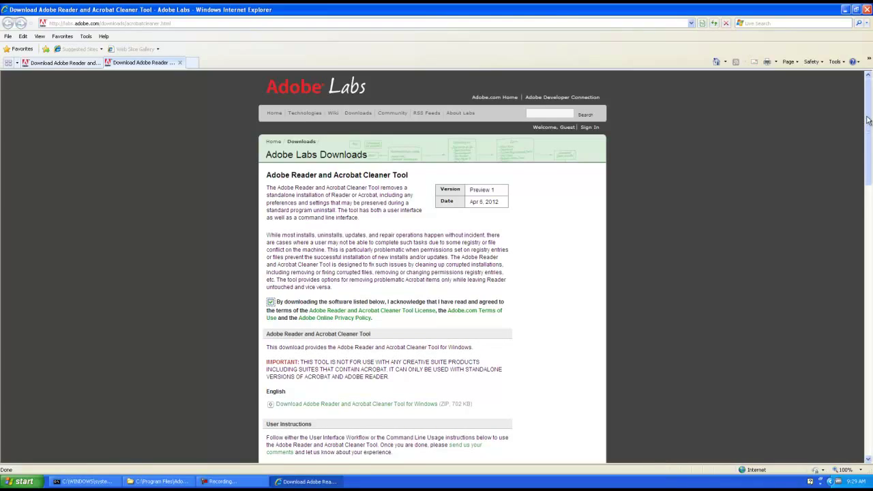
pyautogui.scroll(-3)
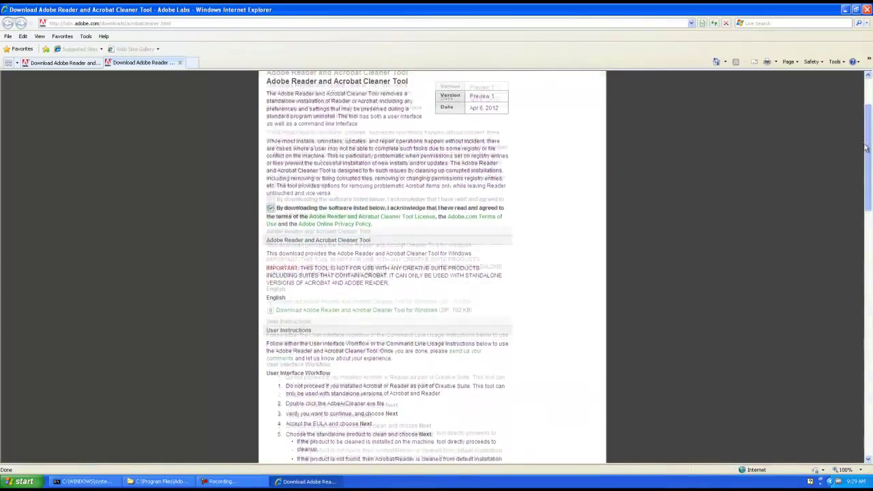
pyautogui.scroll(-3)
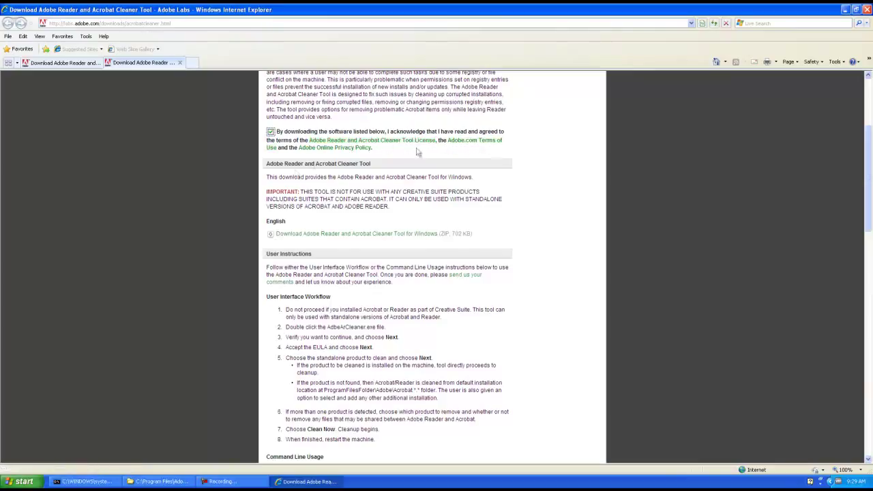
pyautogui.moveTo(347, 149)
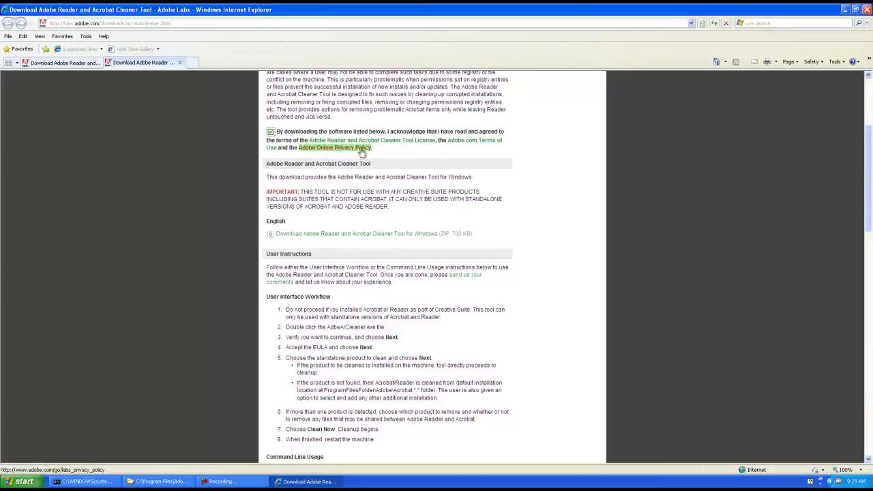
pyautogui.moveTo(430, 227)
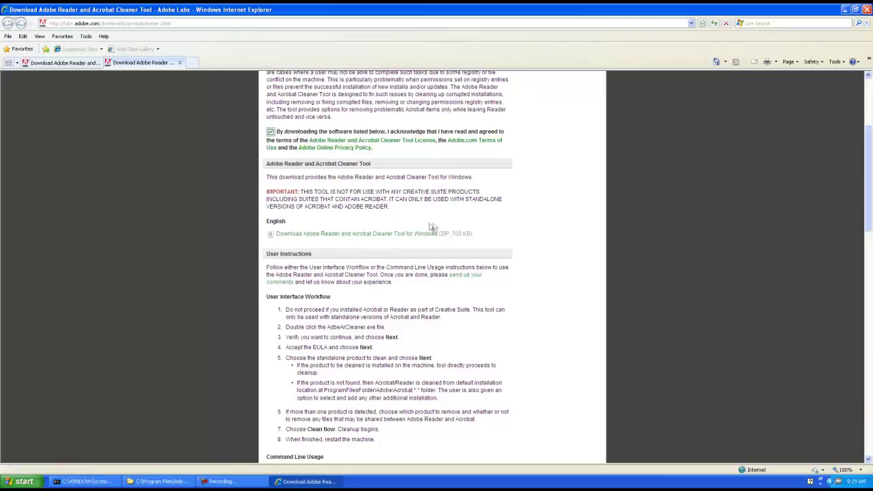
pyautogui.moveTo(352, 235)
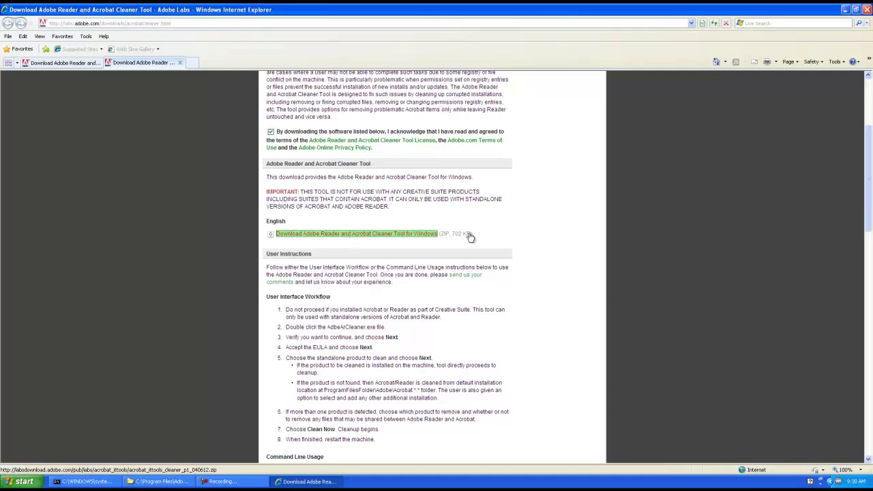
# Step: Download the Windows Cleaner Tool zip to the desktop and open it when complete
pyautogui.click(356, 233)
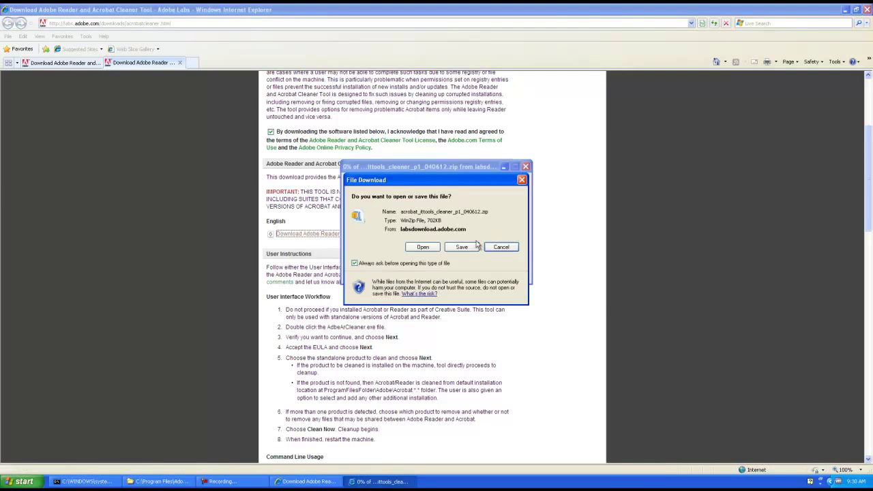
pyautogui.click(461, 247)
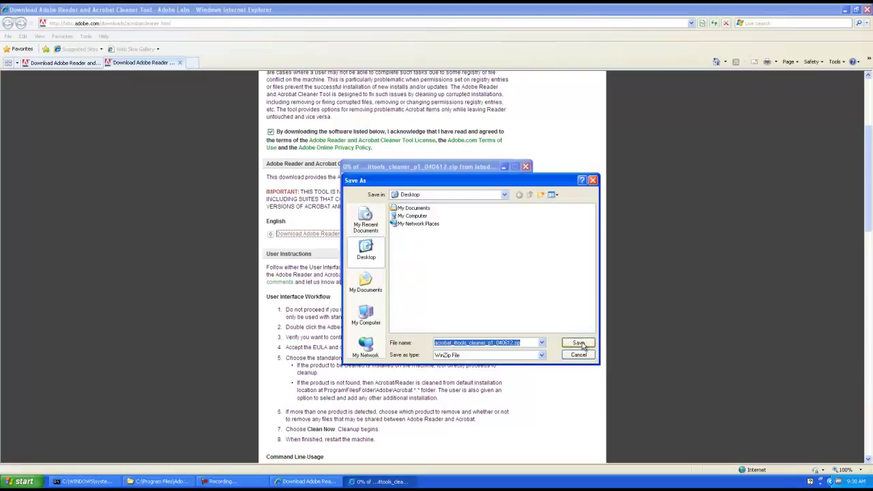
pyautogui.click(577, 344)
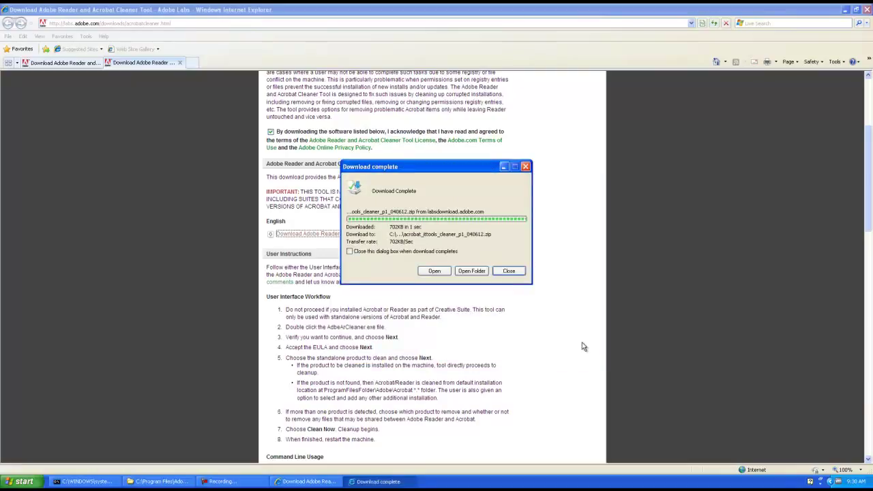
pyautogui.click(509, 270)
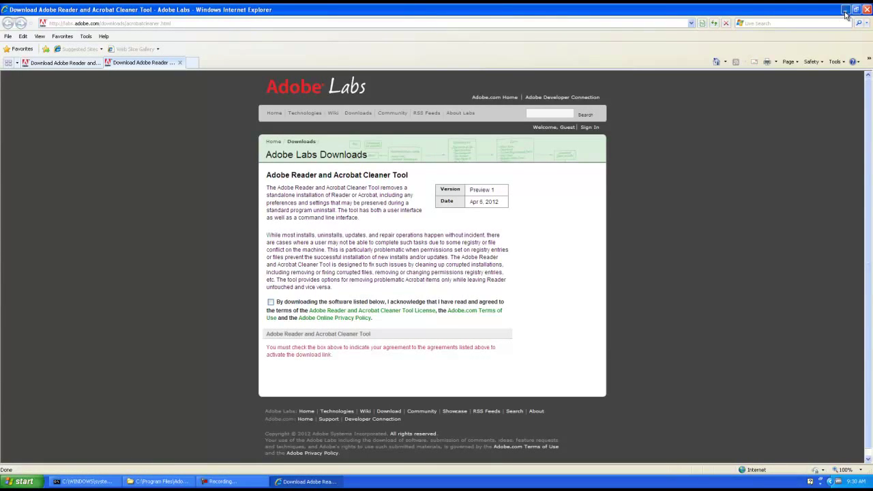
# Step: Dismiss the WinZip update prompt and select a file in the Cleaner Tool archive
pyautogui.click(863, 8)
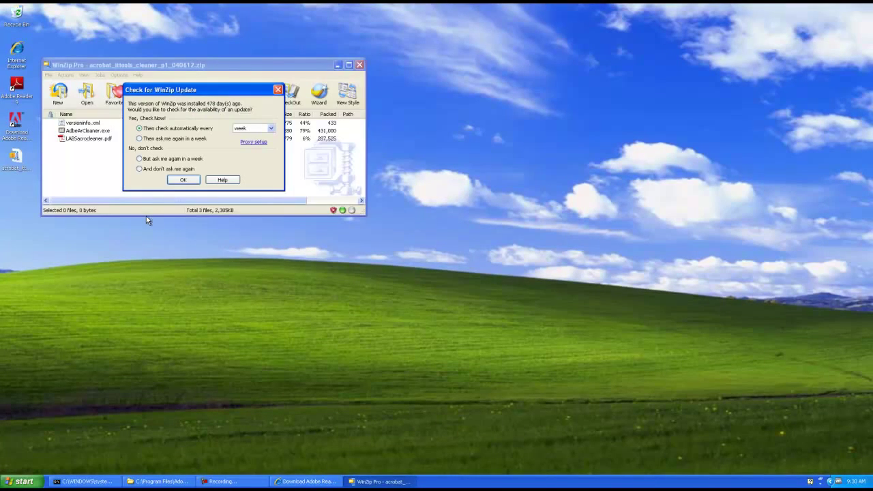
pyautogui.click(183, 180)
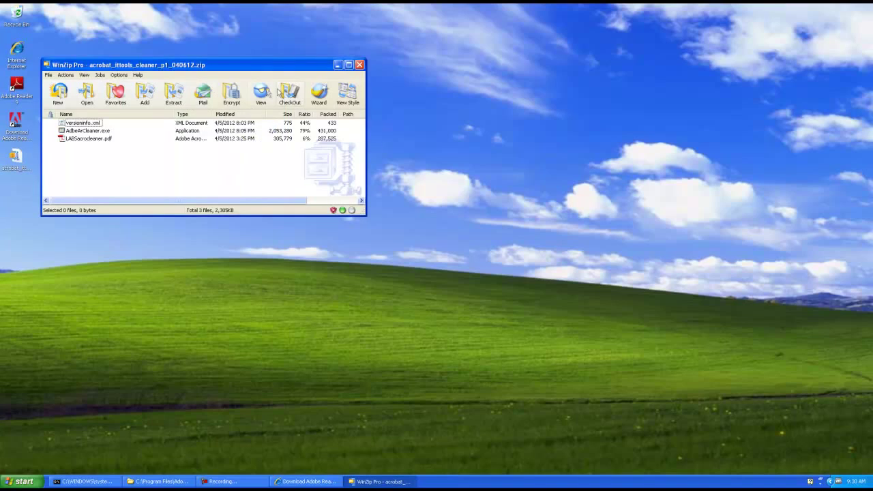
pyautogui.moveTo(85, 131)
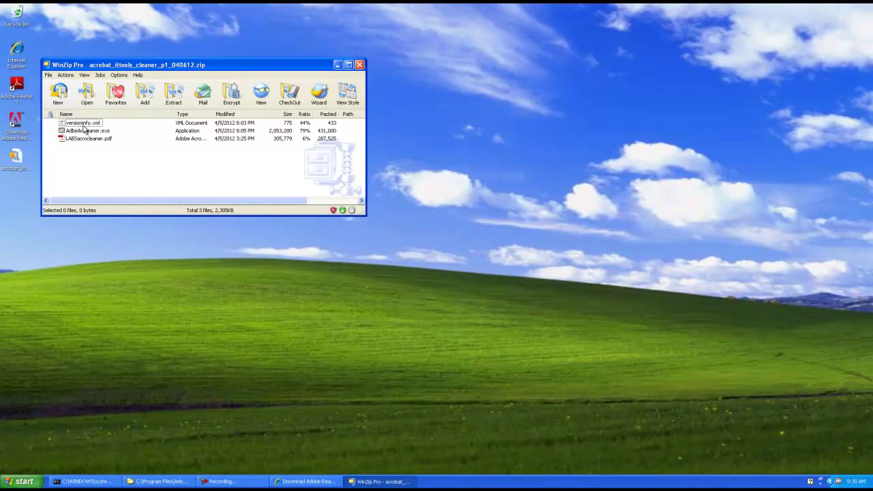
pyautogui.click(81, 123)
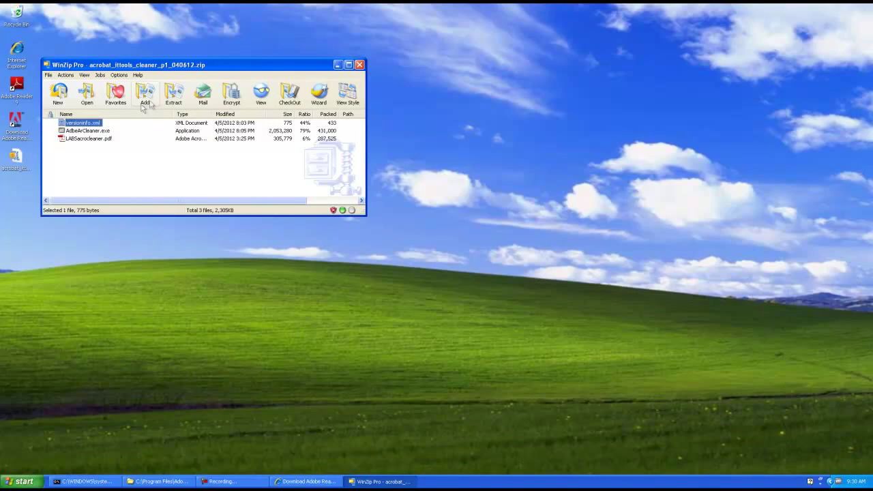
pyautogui.moveTo(172, 96)
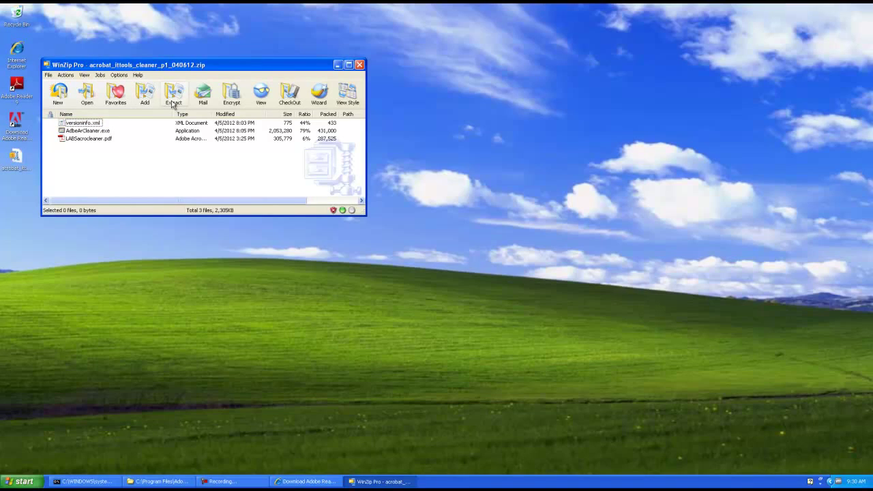
# Step: Extract the archive's files to the desktop and close WinZip
pyautogui.click(173, 93)
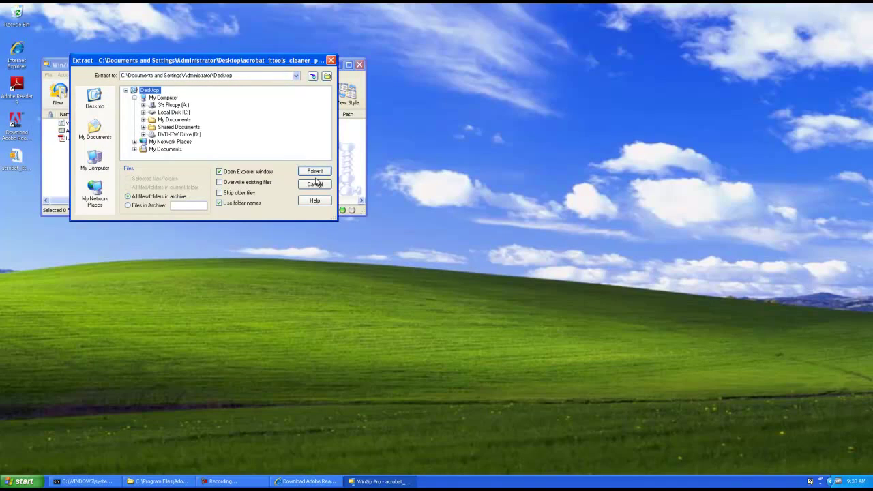
pyautogui.click(313, 171)
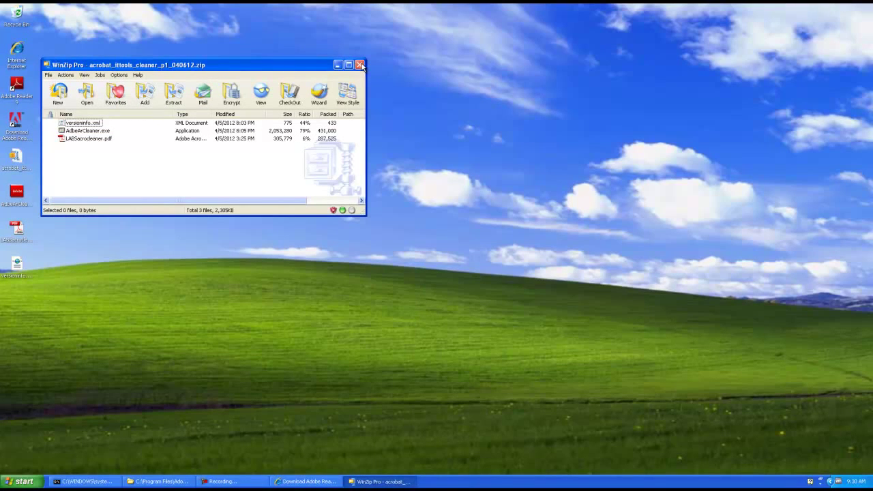
pyautogui.click(360, 66)
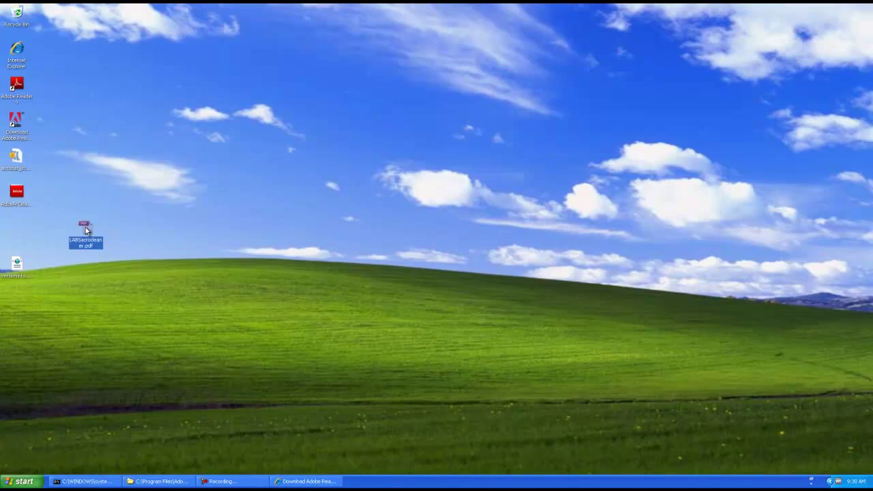
# Step: Read through LABSacrocleaner.pdf, return to page 1, and close Adobe Reader
pyautogui.doubleClick(85, 225)
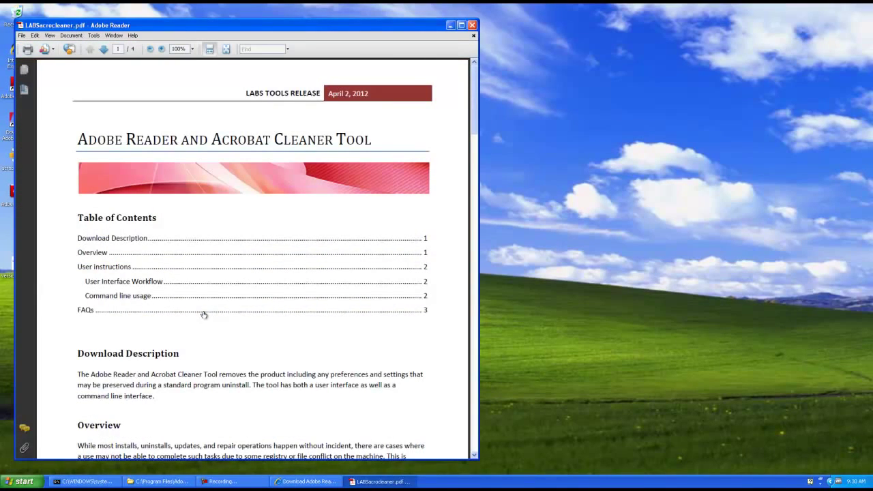
pyautogui.moveTo(409, 131)
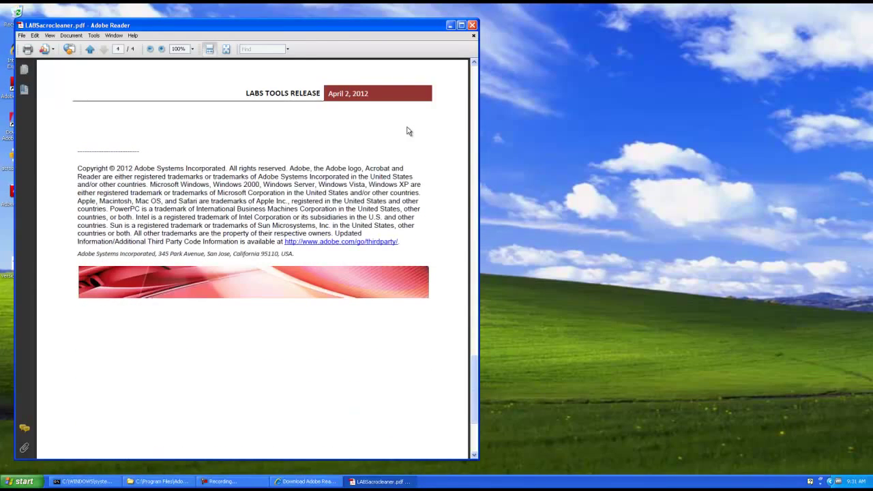
pyautogui.click(90, 49)
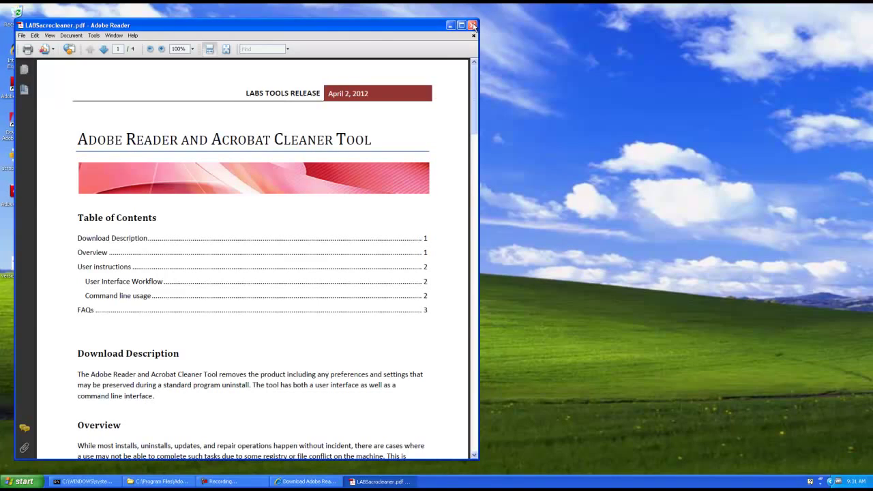
pyautogui.click(473, 24)
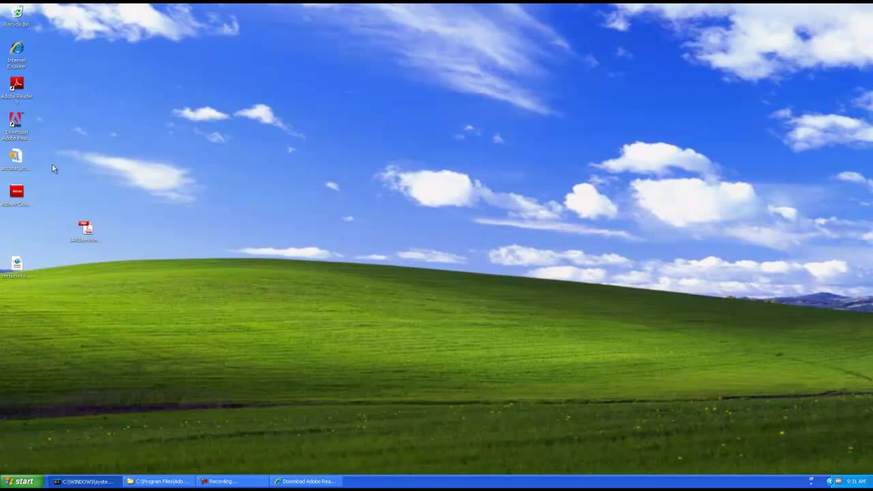
pyautogui.moveTo(191, 198)
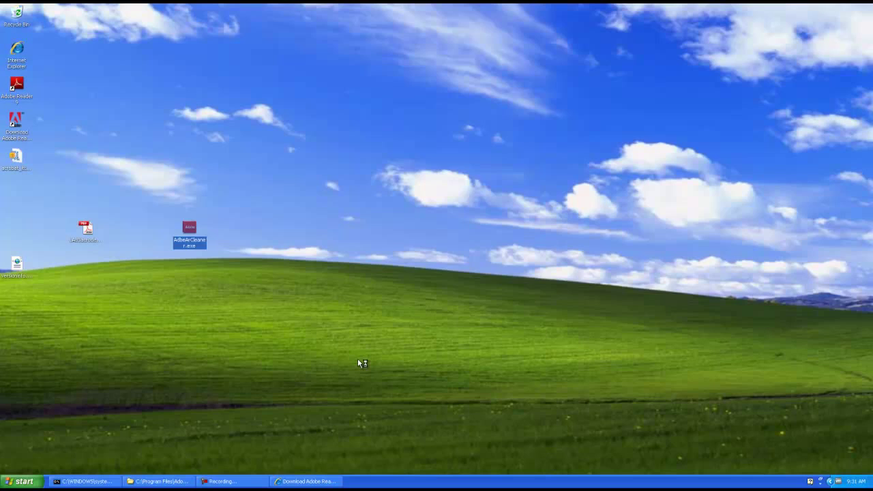
# Step: Launch AdobeAcroCleaner from the desktop and allow it to run past the security warning
pyautogui.doubleClick(190, 228)
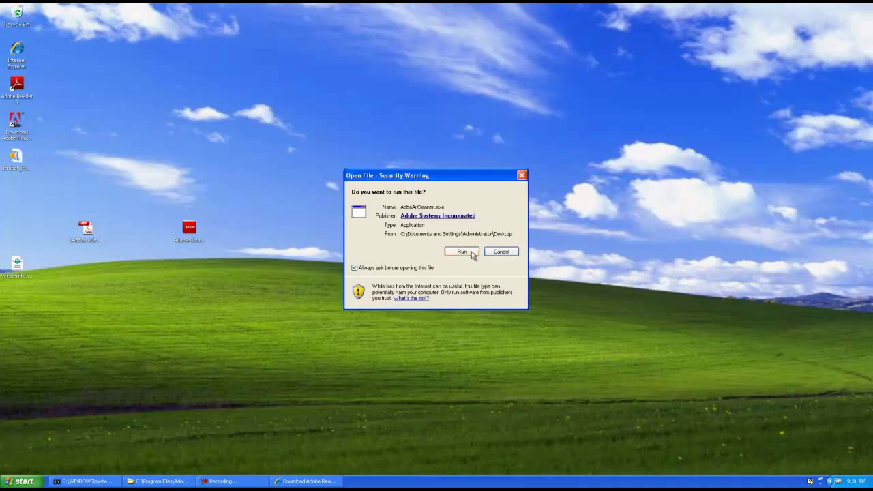
pyautogui.click(467, 252)
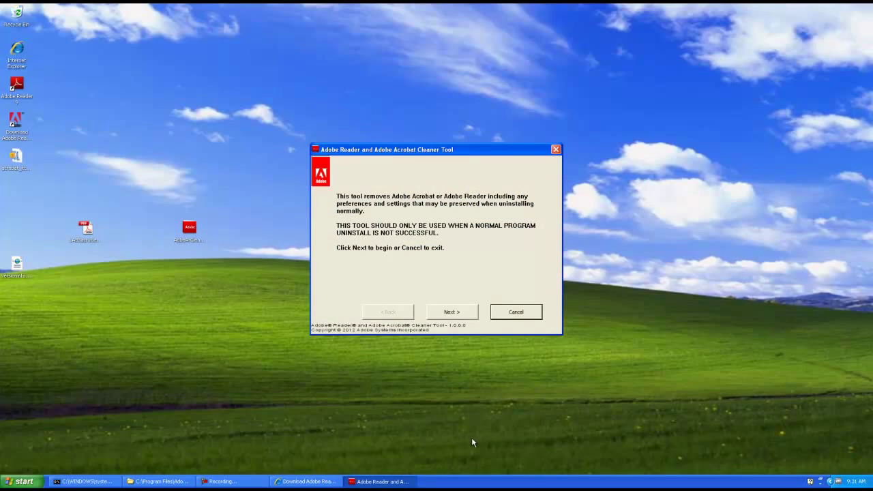
pyautogui.moveTo(364, 174)
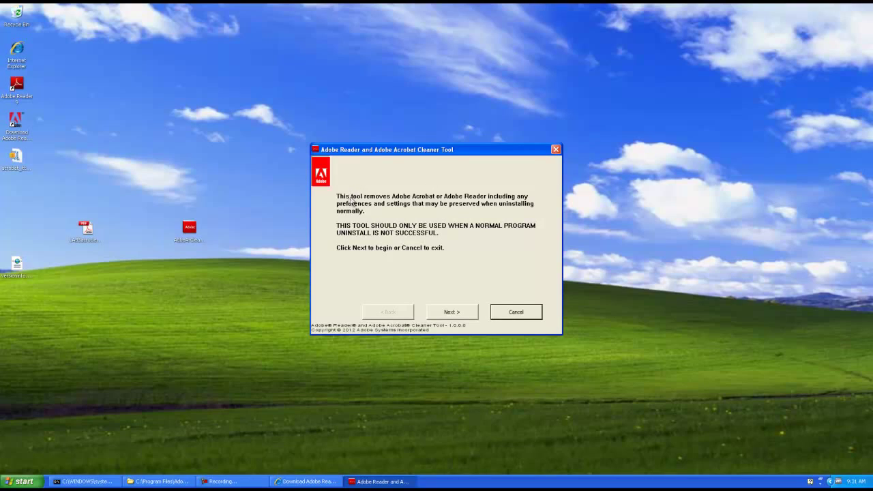
pyautogui.moveTo(458, 210)
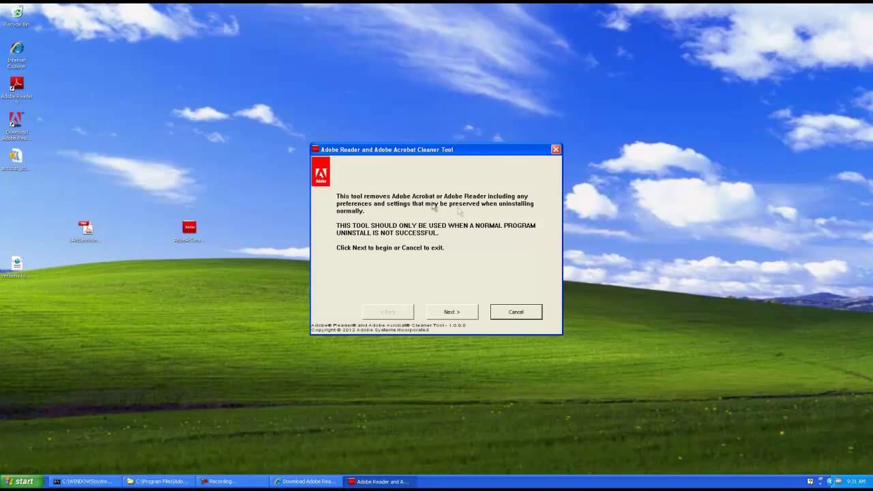
pyautogui.moveTo(513, 203)
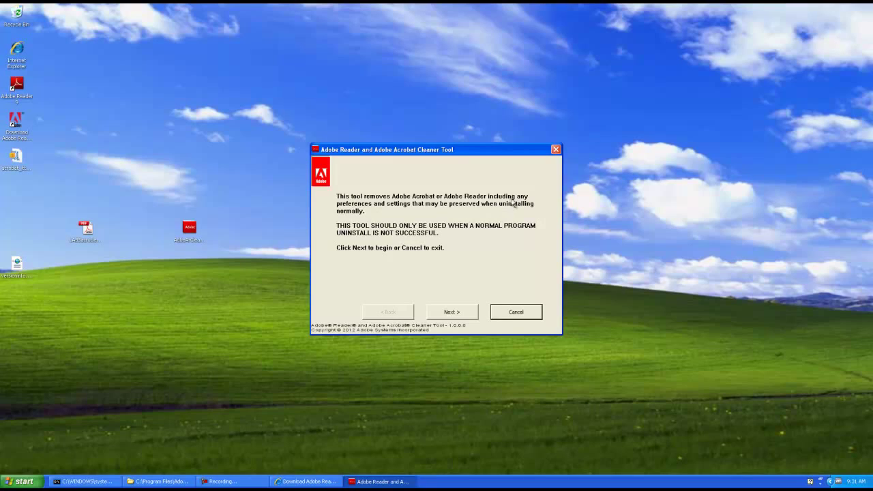
pyautogui.moveTo(466, 215)
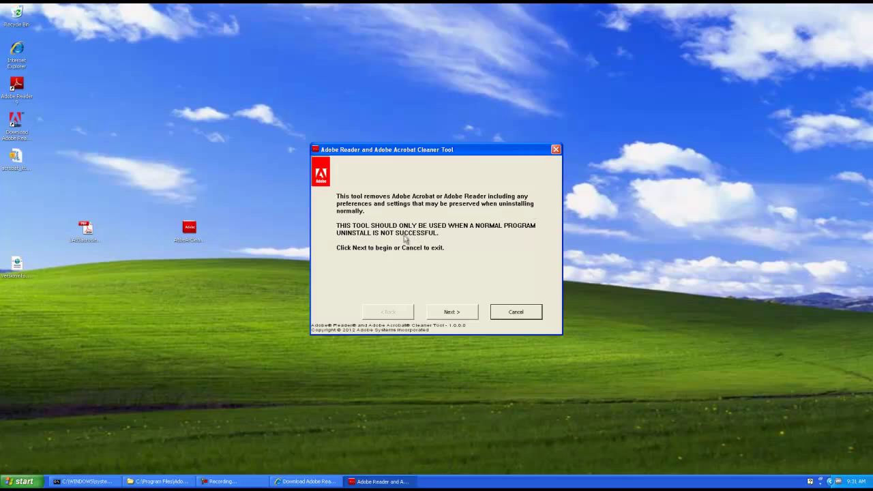
pyautogui.moveTo(445, 235)
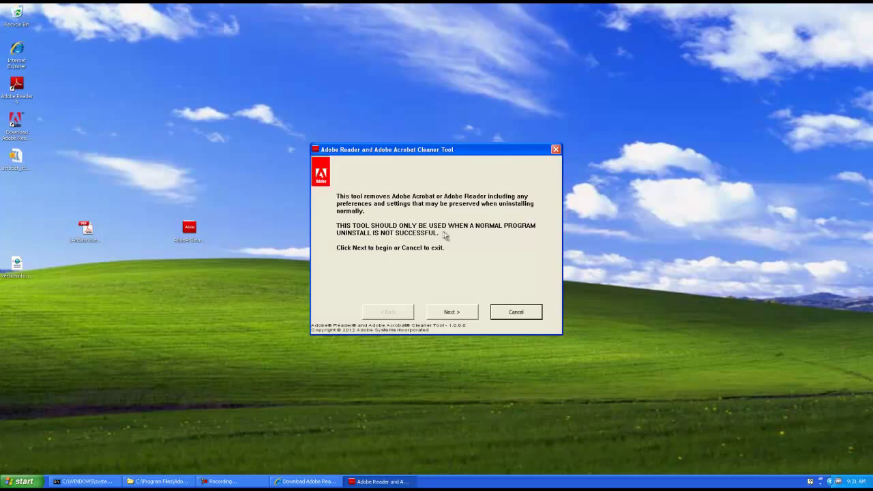
pyautogui.moveTo(385, 251)
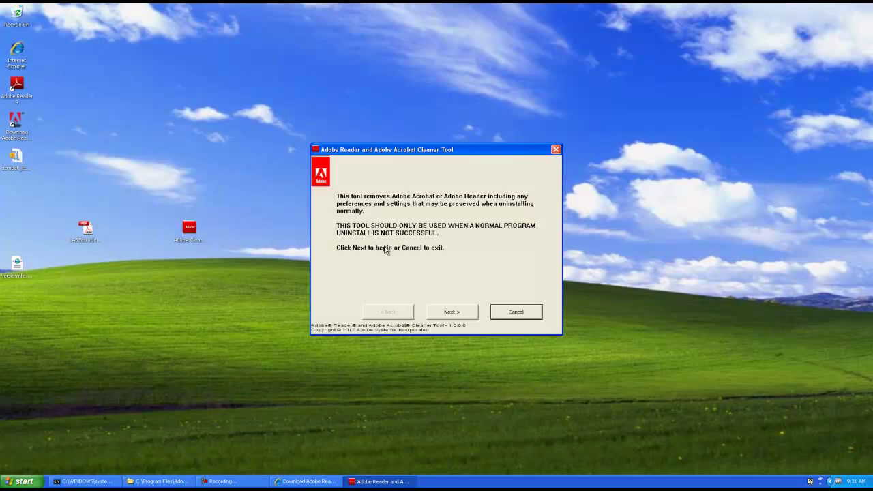
pyautogui.moveTo(356, 257)
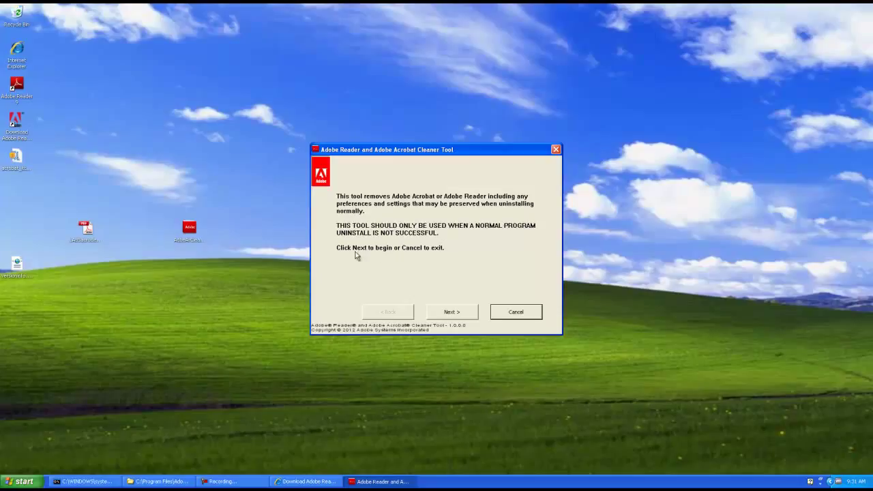
pyautogui.moveTo(437, 260)
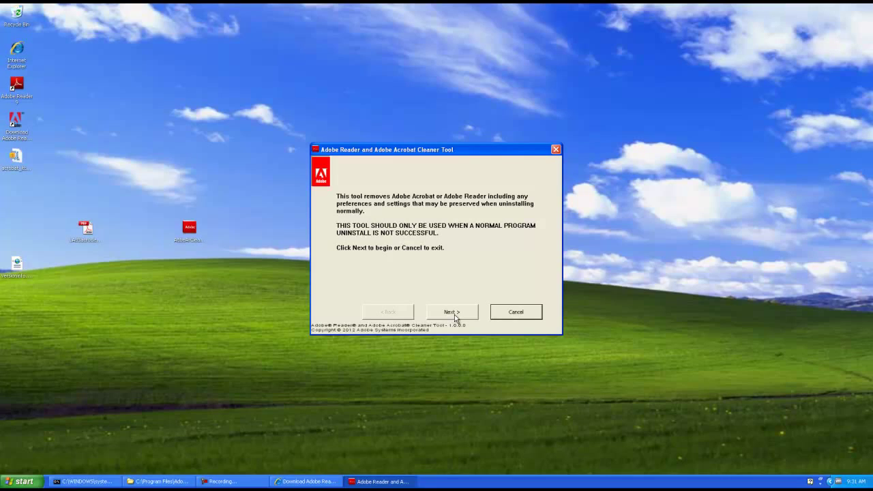
# Step: Move past the welcome screen and accept the Cleaner Tool licence agreement
pyautogui.click(452, 311)
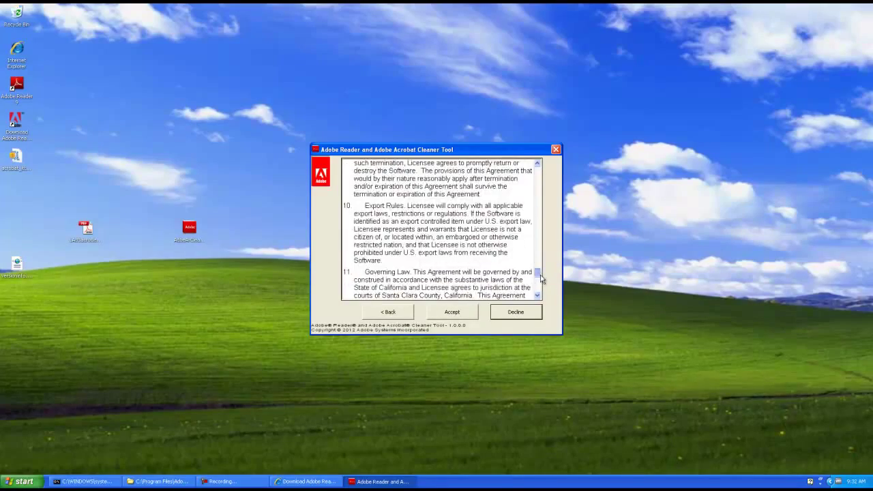
pyautogui.scroll(-3)
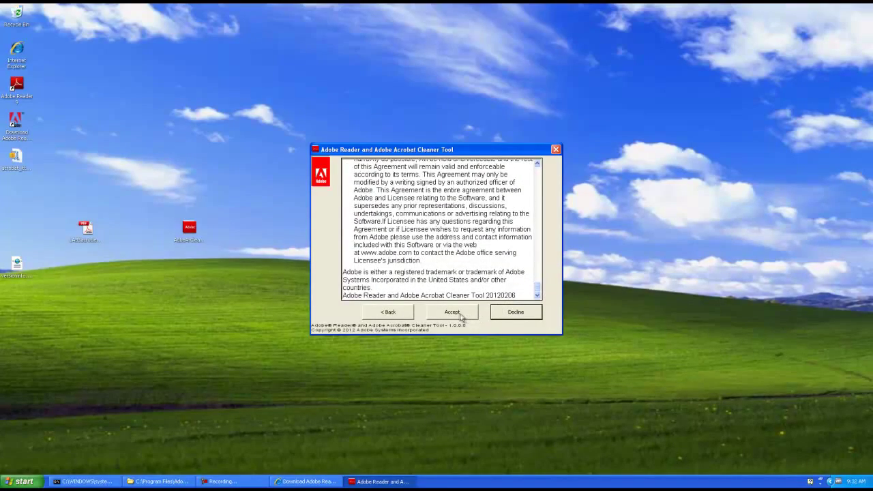
pyautogui.click(451, 311)
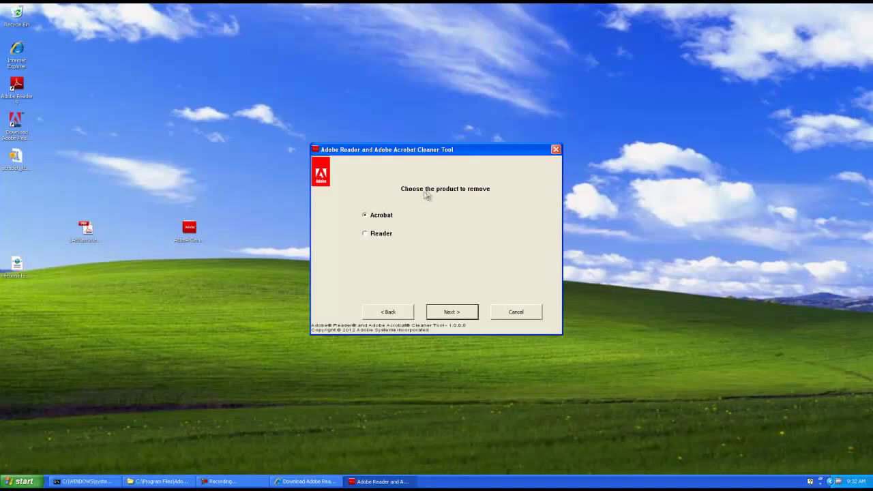
pyautogui.moveTo(385, 226)
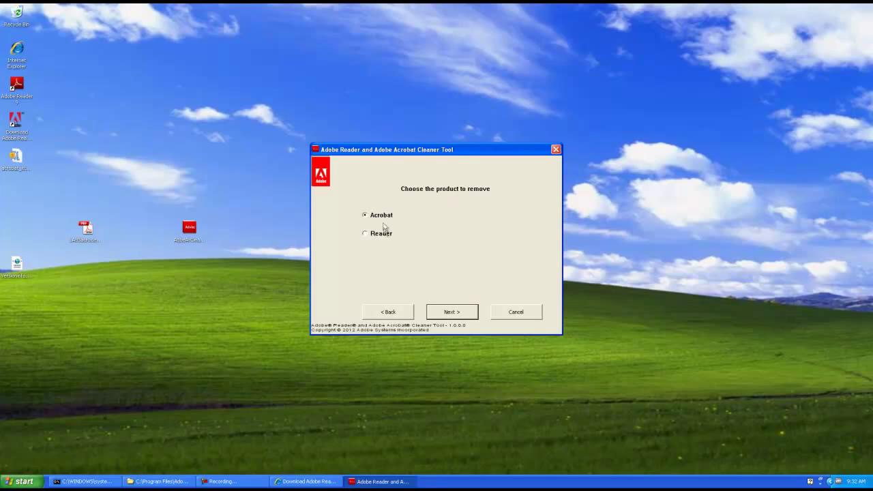
# Step: Choose Reader as the product to remove and continue to the cleanup confirmation
pyautogui.click(365, 233)
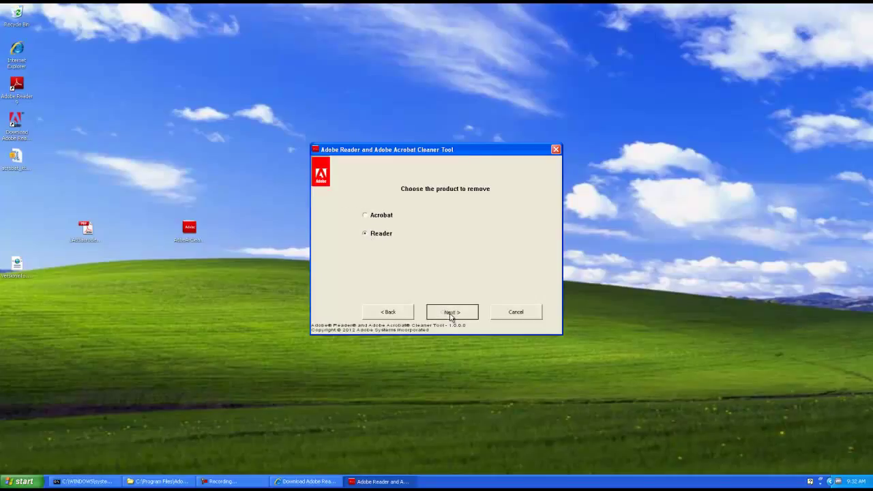
pyautogui.click(452, 311)
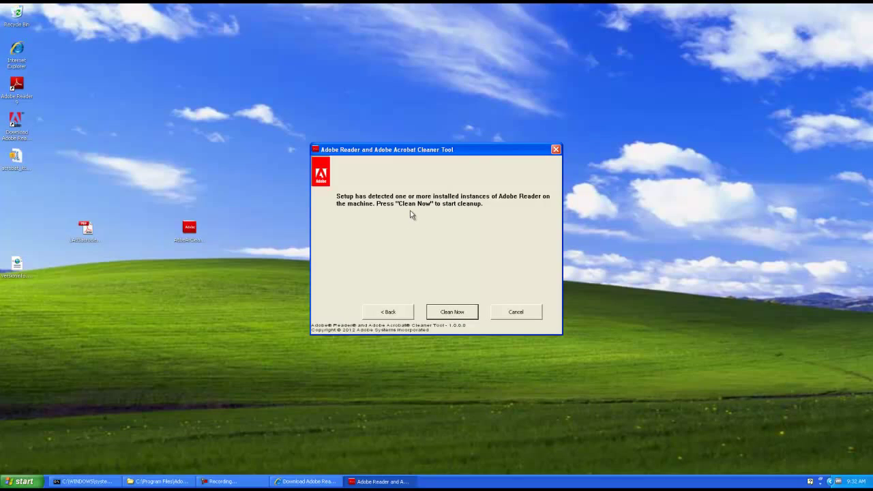
pyautogui.moveTo(522, 208)
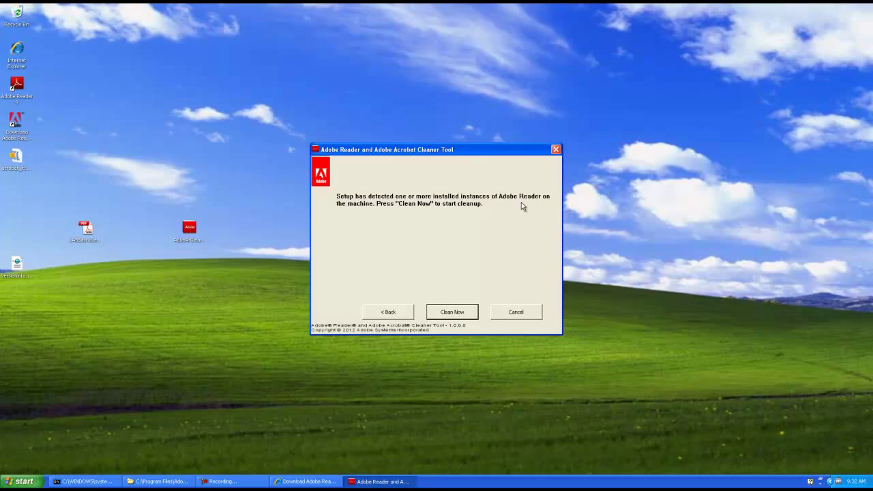
pyautogui.moveTo(415, 208)
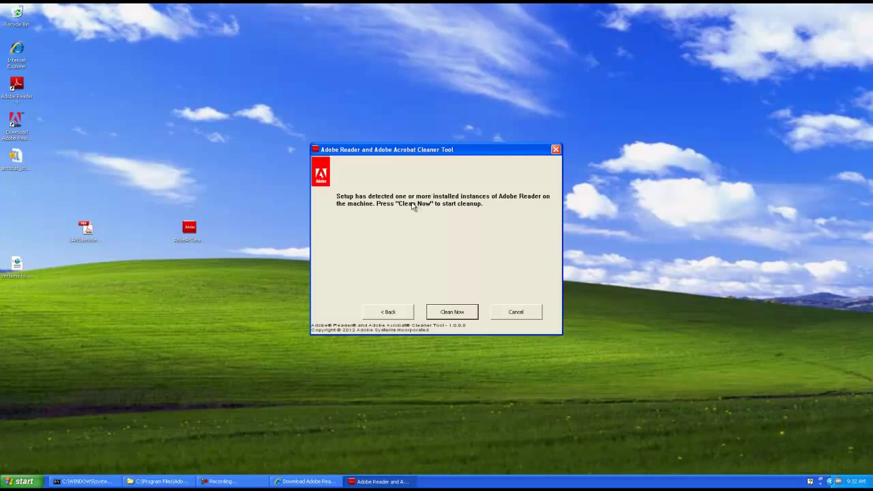
pyautogui.moveTo(381, 216)
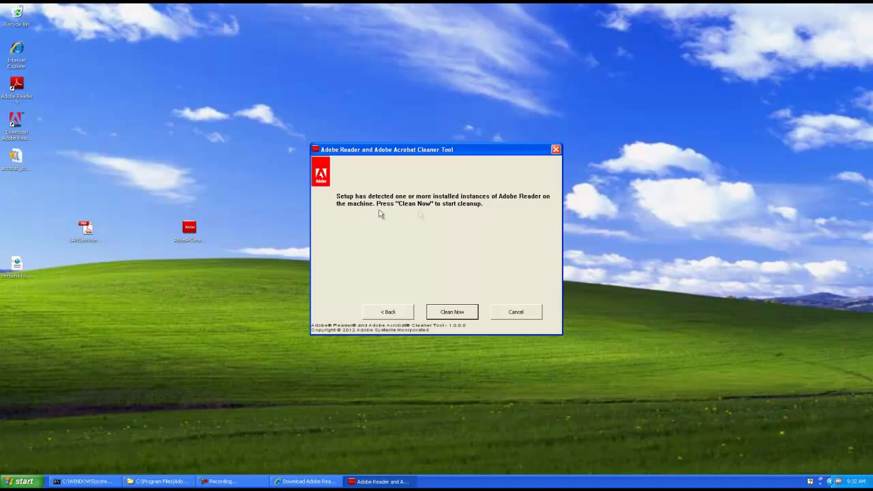
pyautogui.moveTo(456, 295)
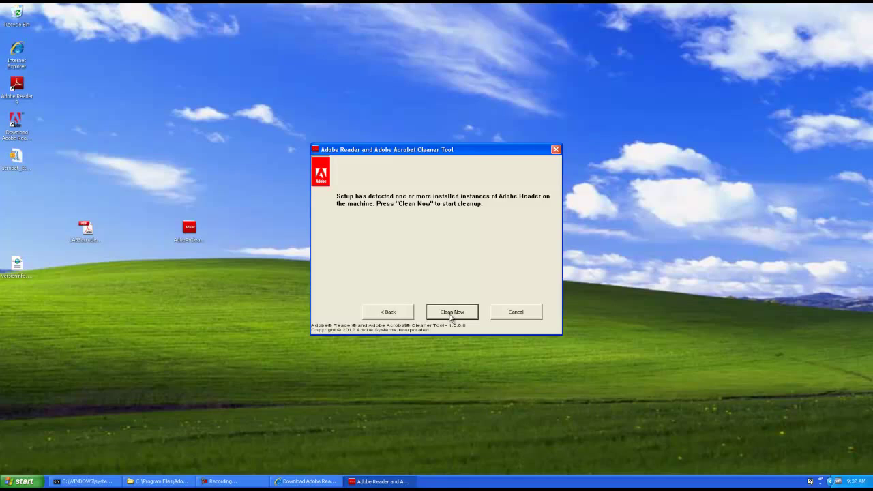
# Step: Run Clean Now to remove Adobe Reader and decline the restart prompt
pyautogui.click(452, 311)
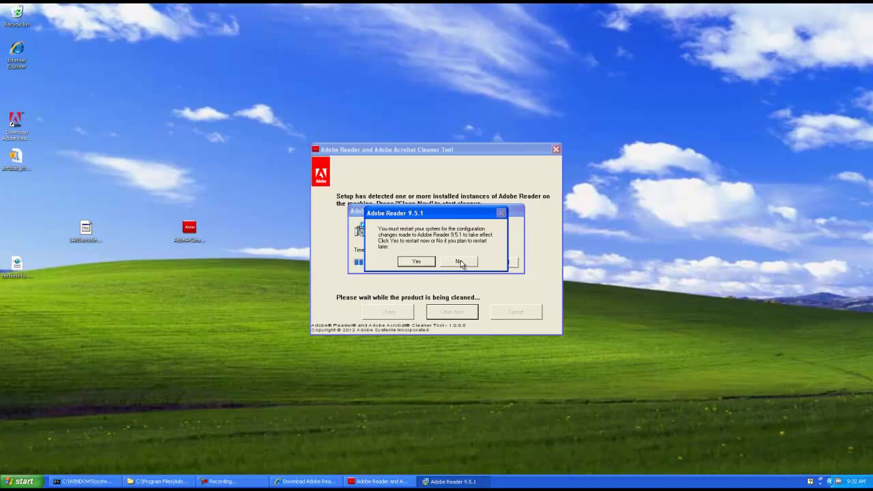
pyautogui.click(458, 262)
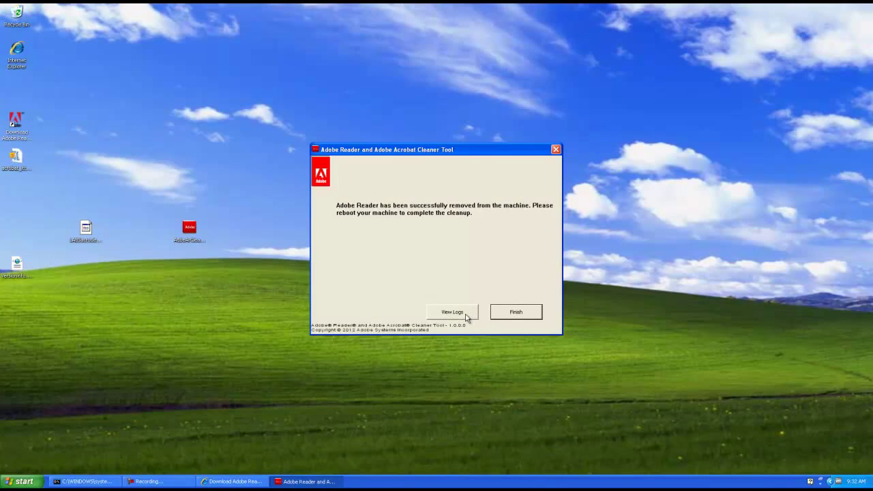
# Step: View the AdobeCleaner.log removal report in Notepad
pyautogui.click(453, 311)
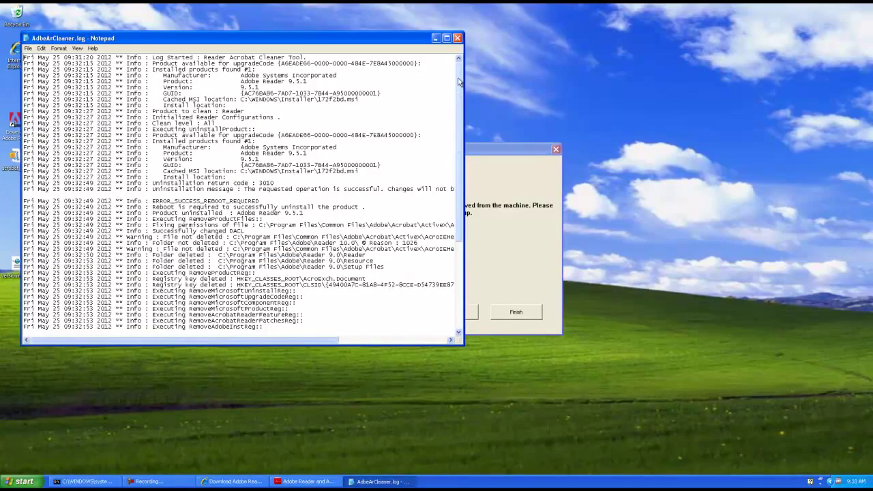
pyautogui.scroll(-3)
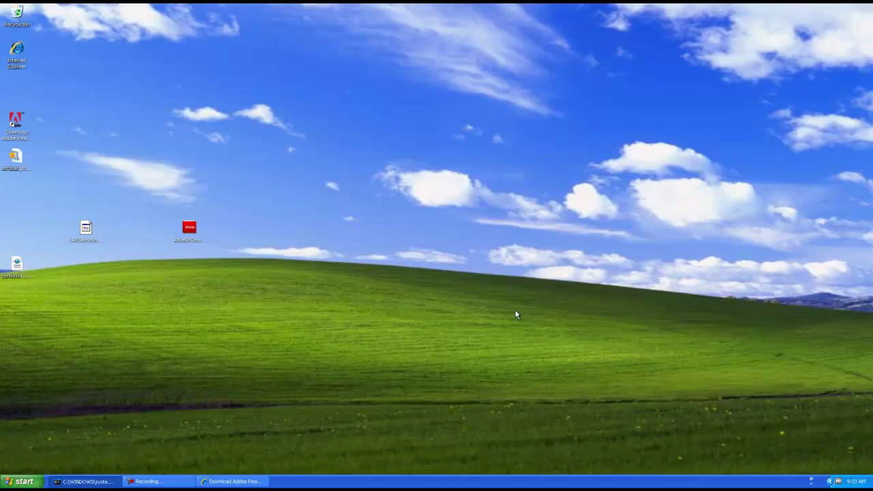
pyautogui.moveTo(496, 315)
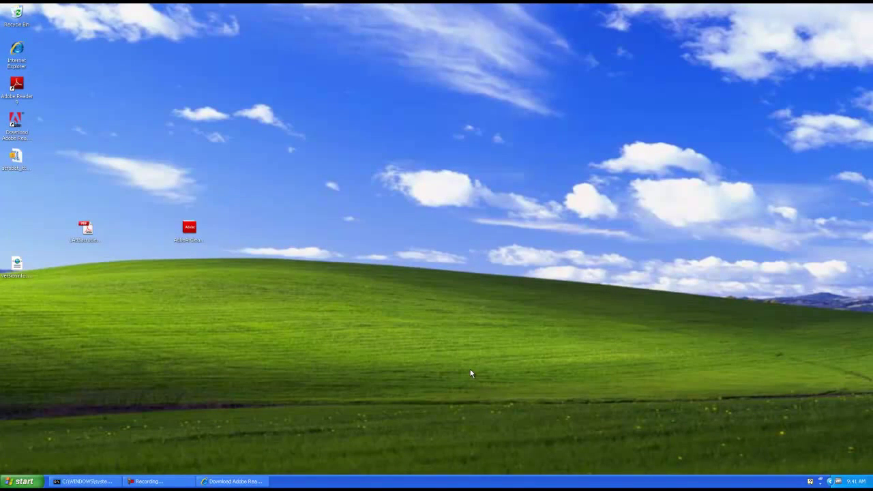
pyautogui.moveTo(284, 387)
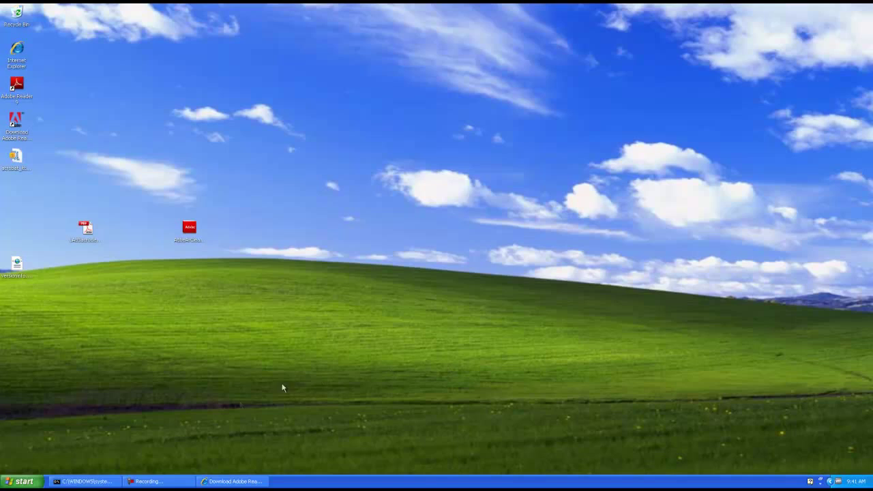
pyautogui.moveTo(20, 89)
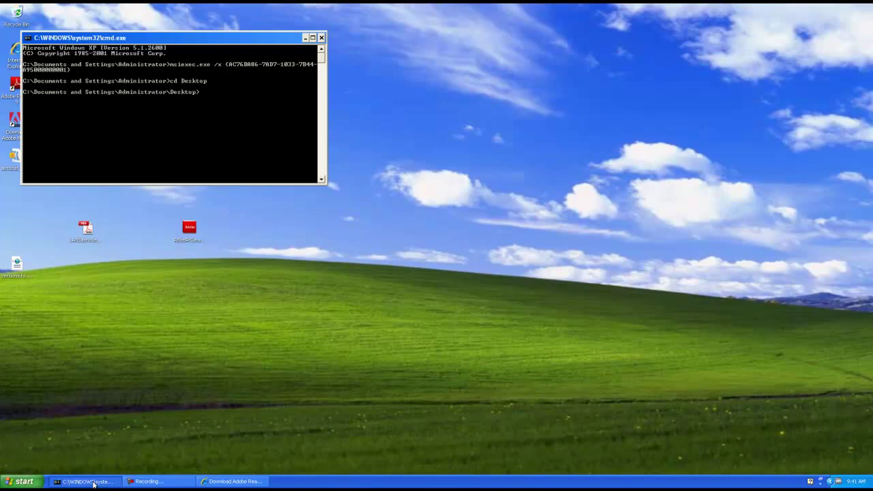
pyautogui.moveTo(153, 377)
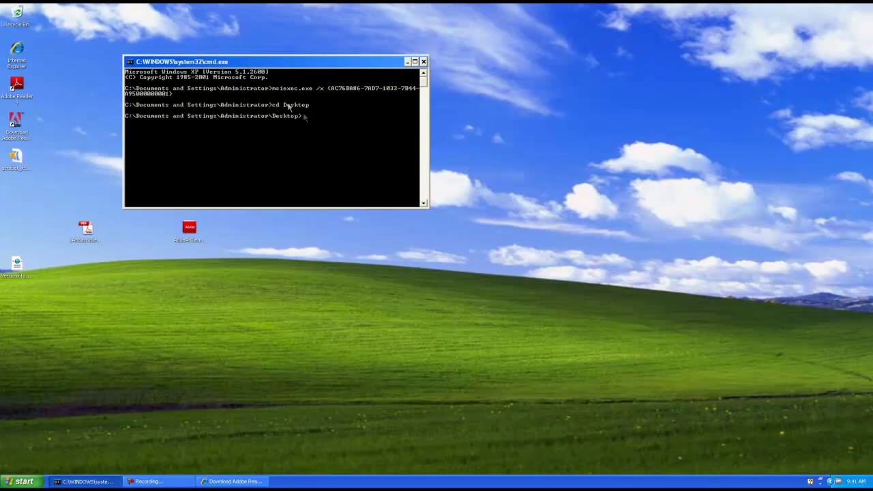
pyautogui.moveTo(314, 126)
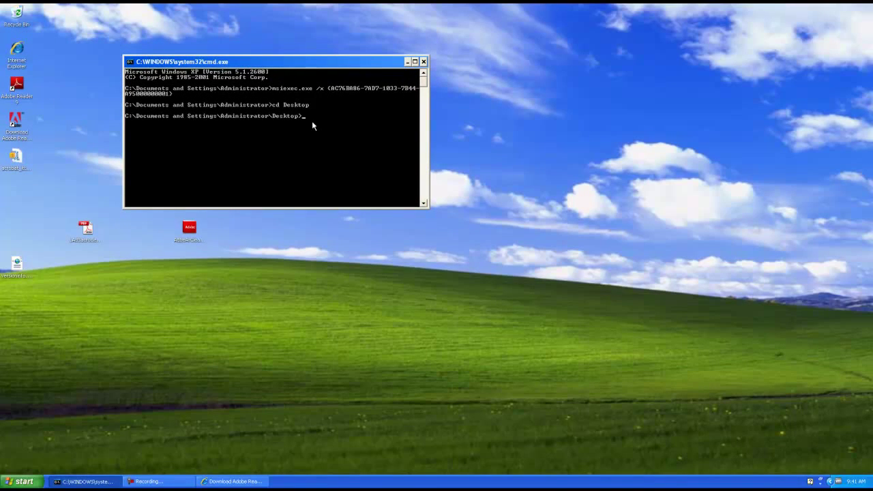
# Step: Paste the silent AdbeArCleaner.exe command with Reader's install path at the Desktop prompt
pyautogui.rightClick(313, 126)
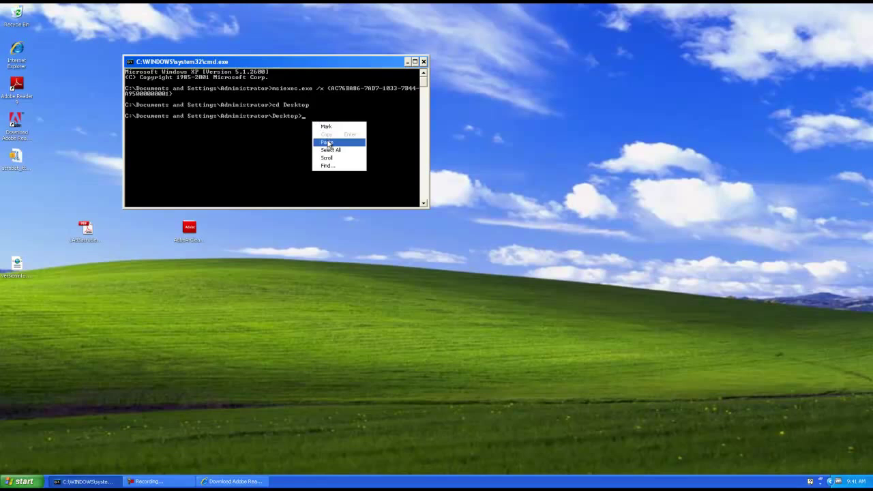
pyautogui.click(329, 144)
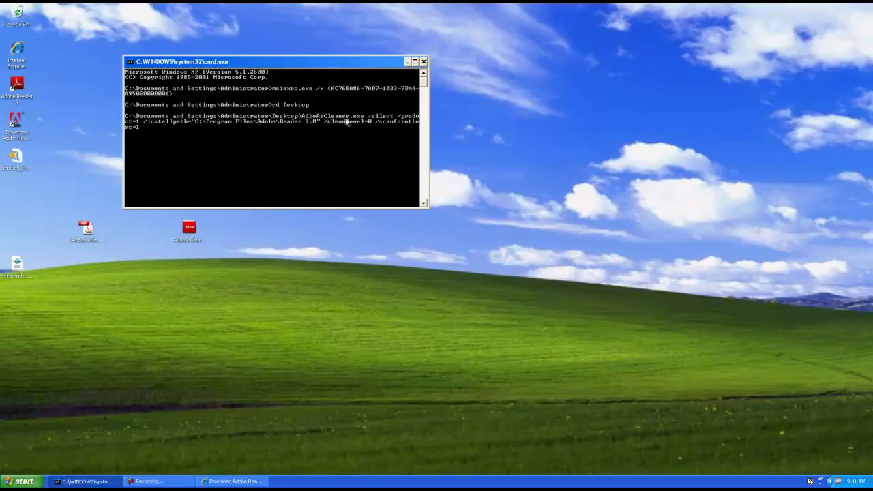
pyautogui.moveTo(384, 127)
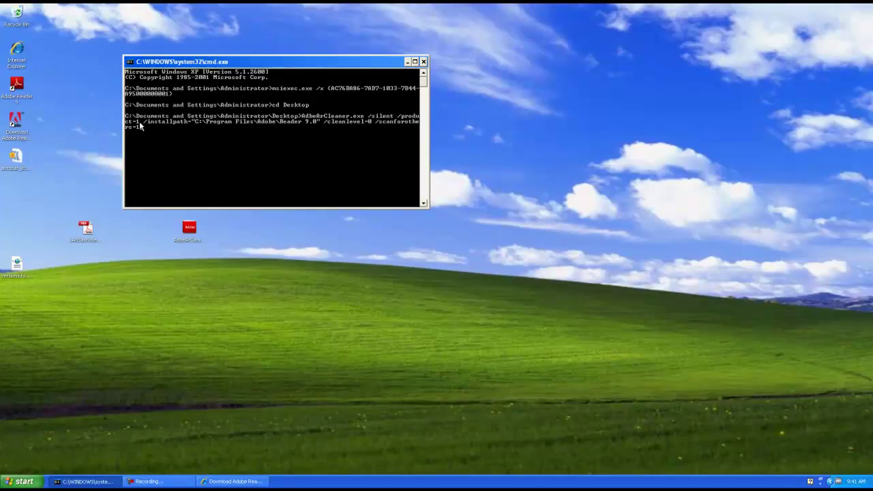
pyautogui.moveTo(161, 129)
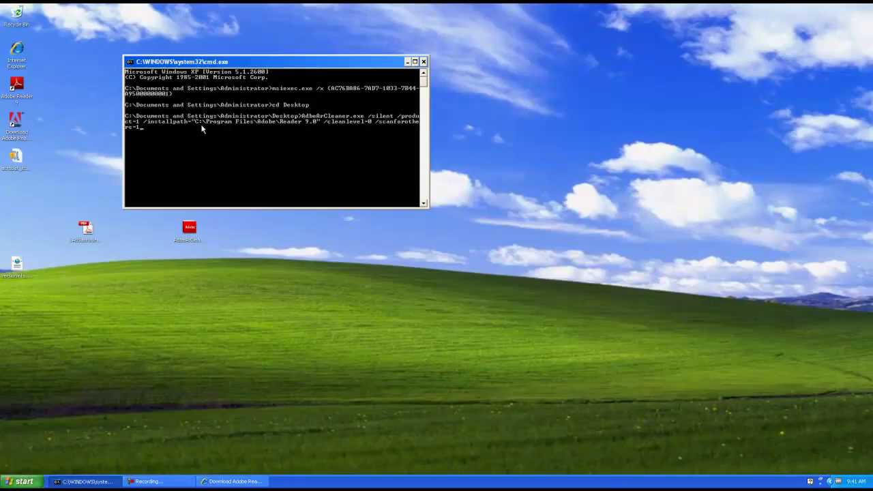
pyautogui.moveTo(319, 127)
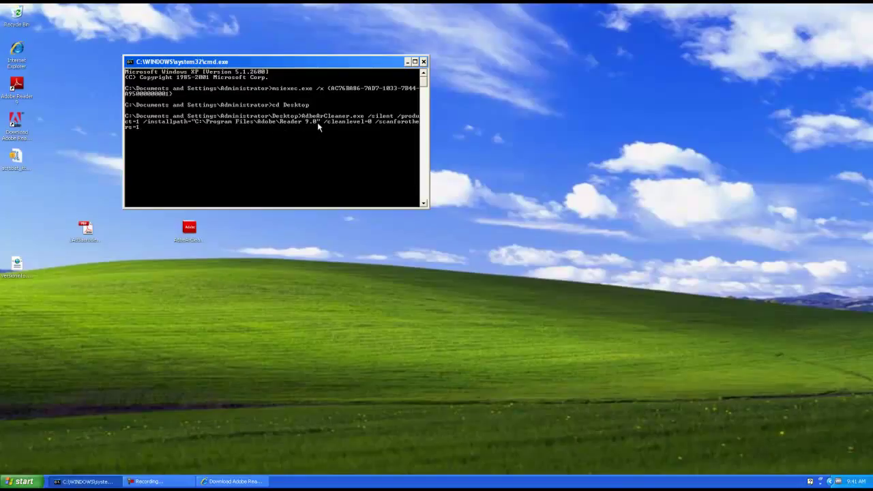
pyautogui.moveTo(359, 131)
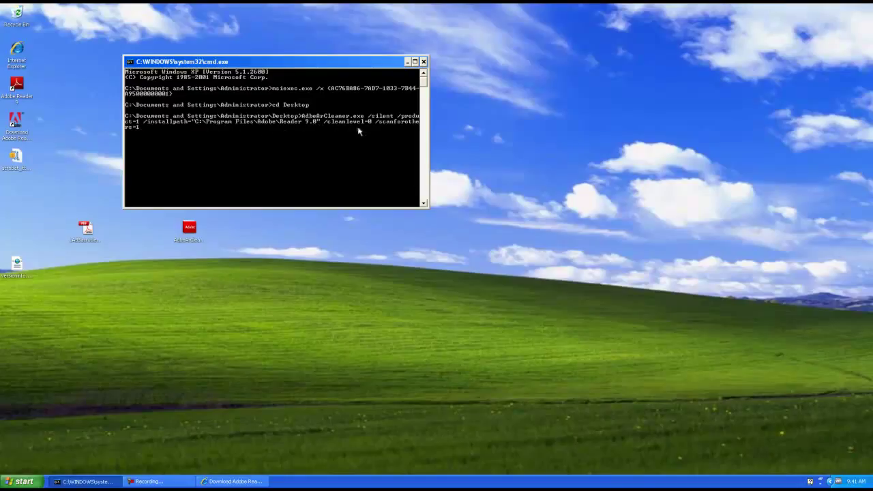
pyautogui.moveTo(352, 130)
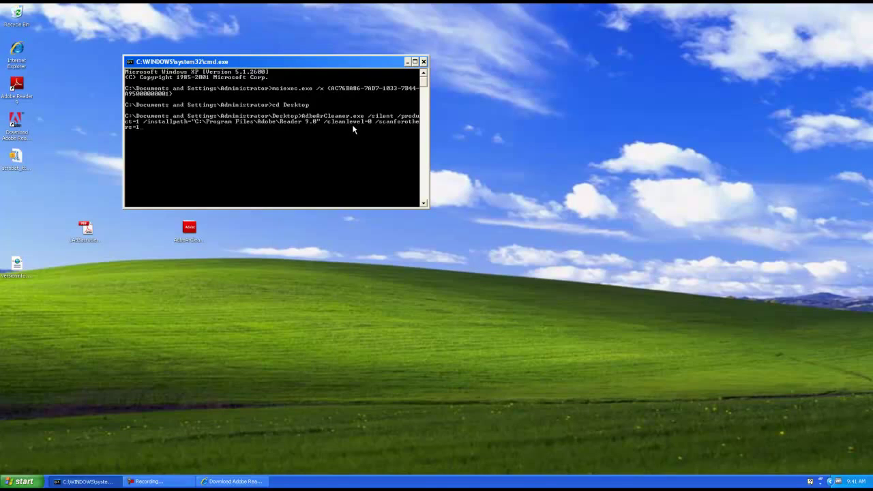
pyautogui.moveTo(372, 126)
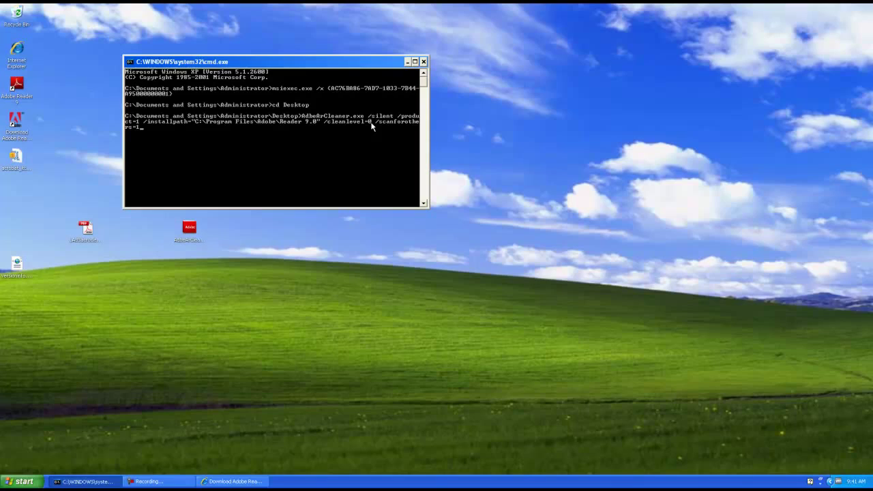
pyautogui.moveTo(393, 130)
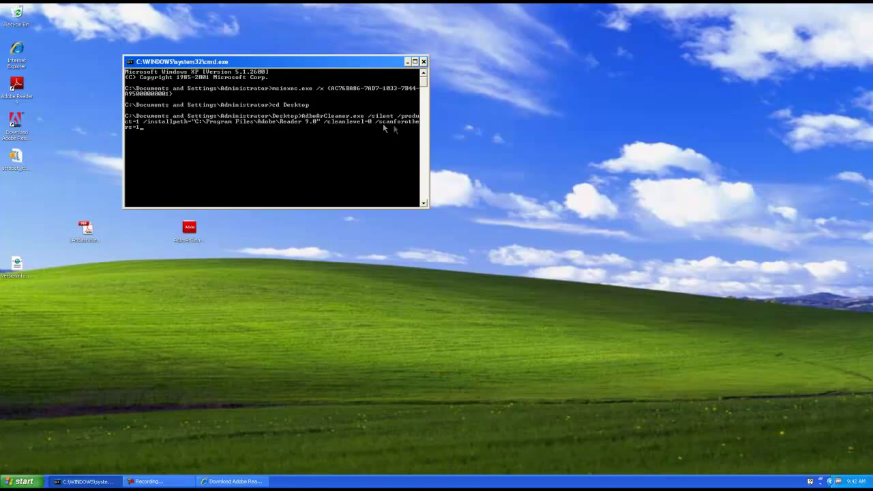
pyautogui.moveTo(143, 137)
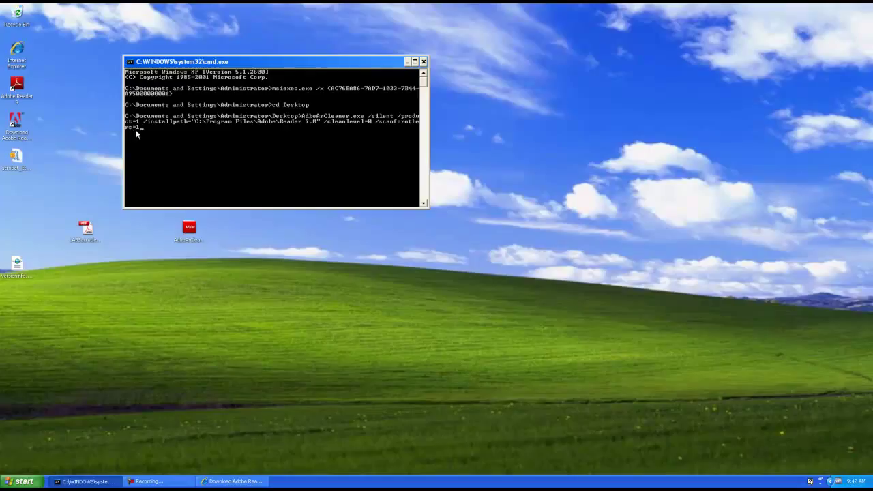
pyautogui.moveTo(159, 144)
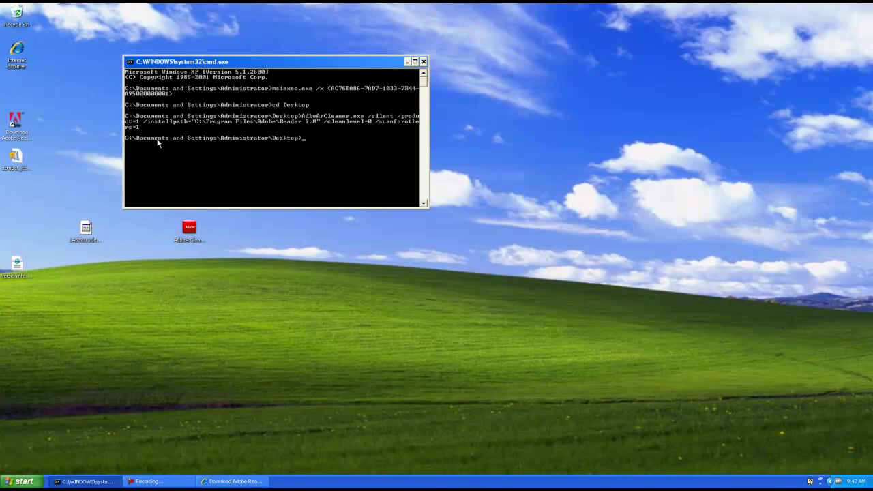
pyautogui.moveTo(9, 475)
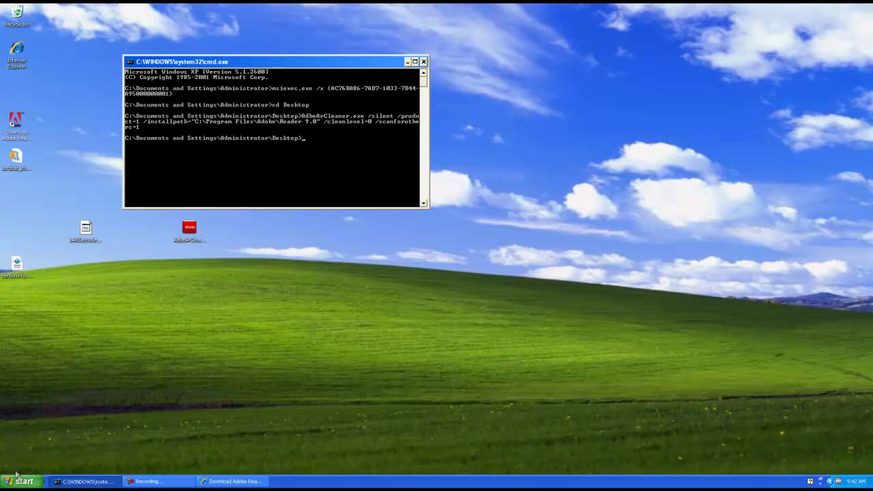
# Step: After the silent cleaner finishes, bring up the Start menu
pyautogui.click(23, 479)
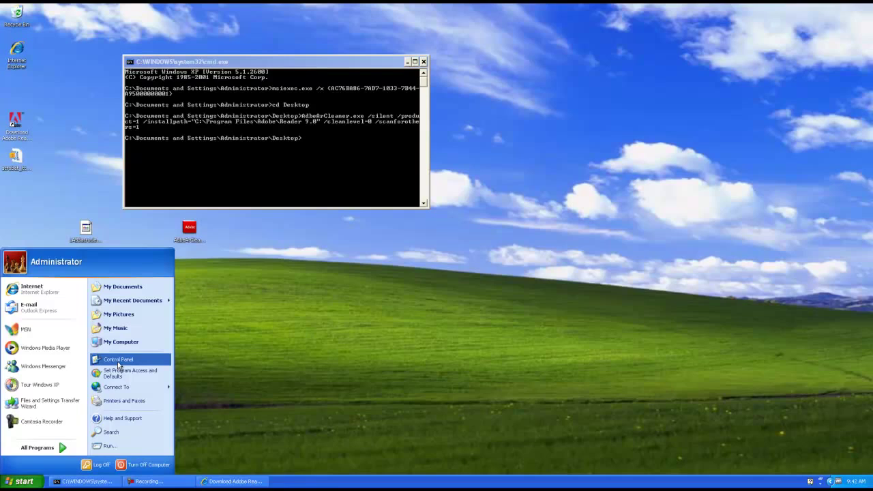
# Step: Check Add or Remove Programs in Control Panel to confirm Adobe Reader is gone
pyautogui.click(117, 360)
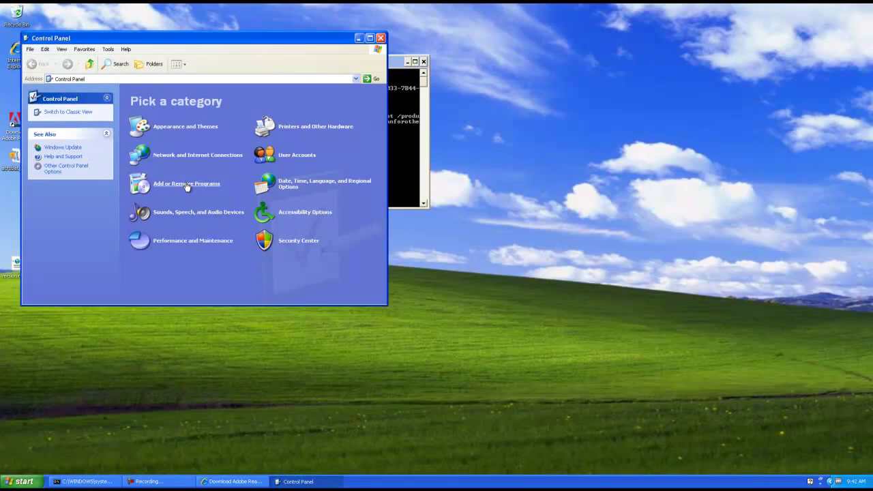
pyautogui.click(186, 183)
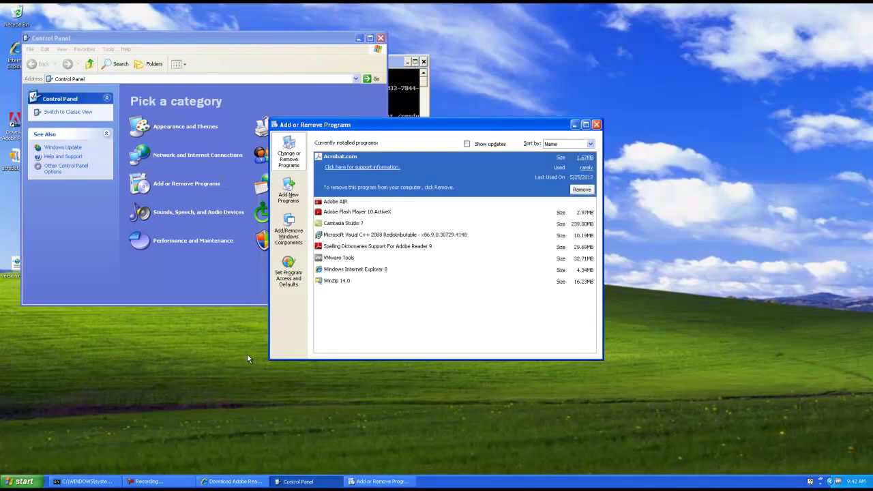
pyautogui.moveTo(322, 374)
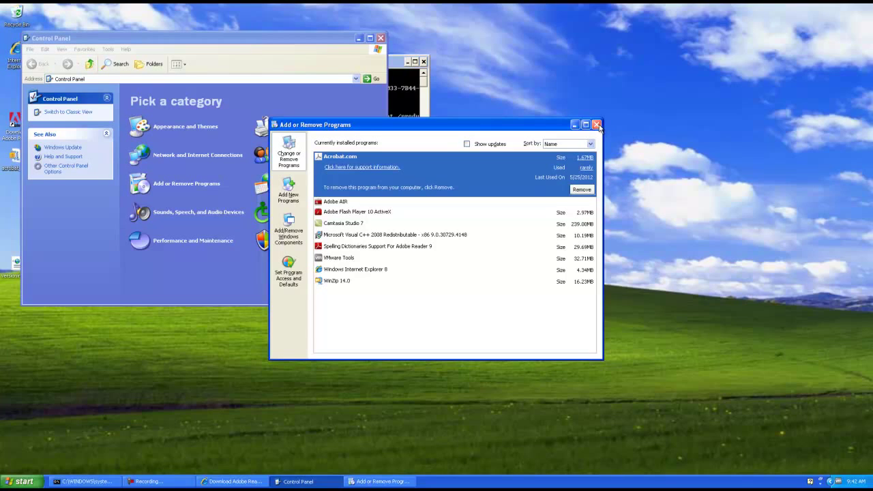
# Step: Close Add or Remove Programs, Control Panel and Command Prompt back to the desktop
pyautogui.click(595, 124)
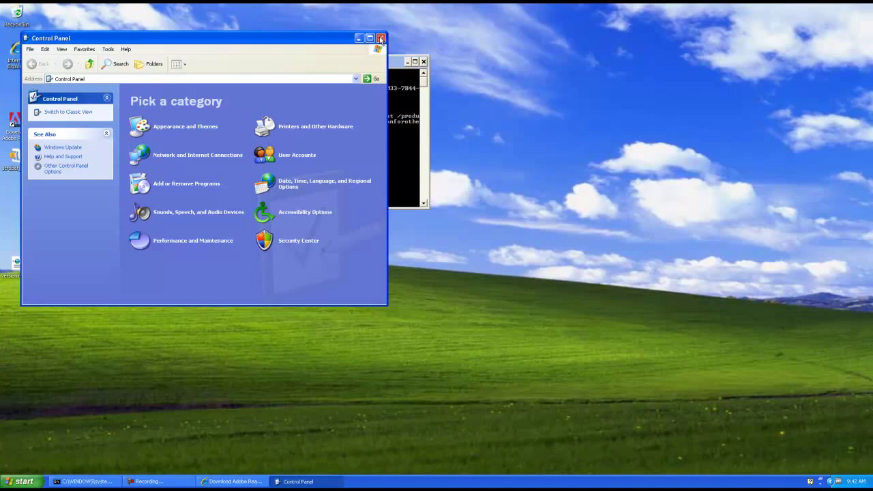
pyautogui.click(382, 38)
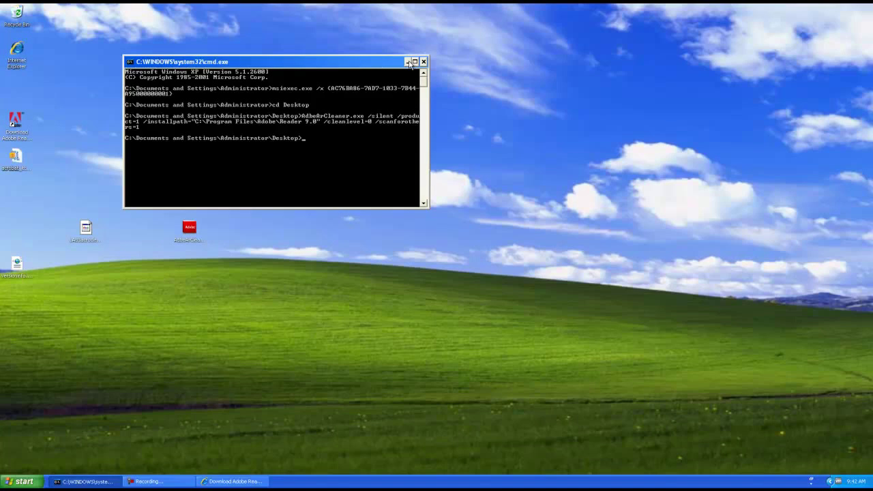
pyautogui.click(407, 63)
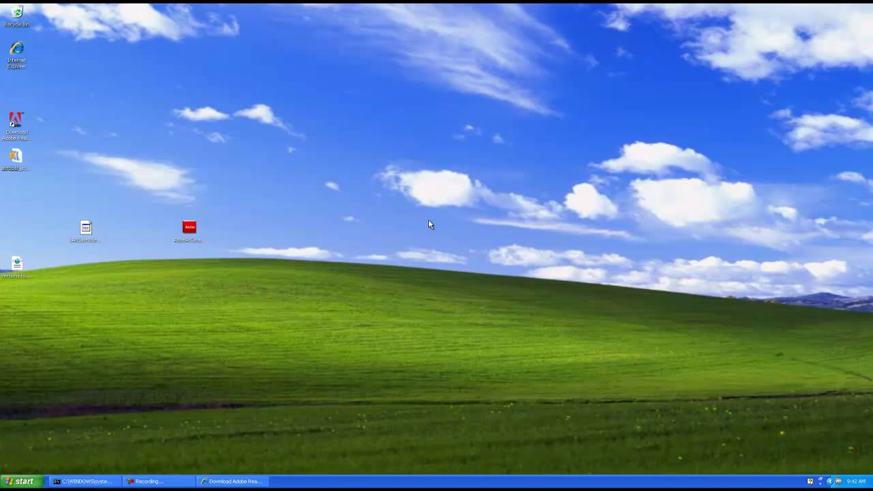